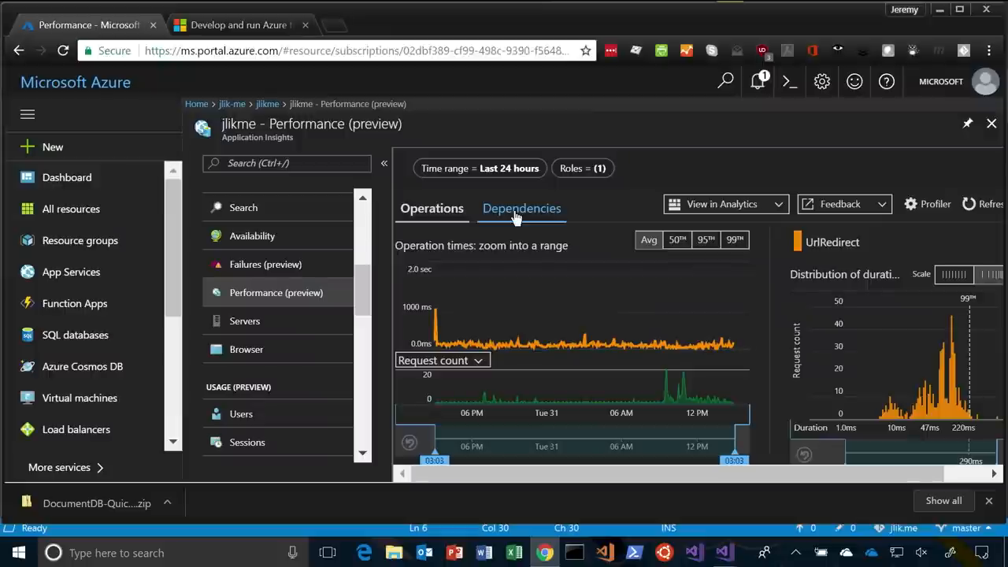
Show dependency durations, with AzureTableStorage averaging 17.3 ms over 196 calls.
click(521, 208)
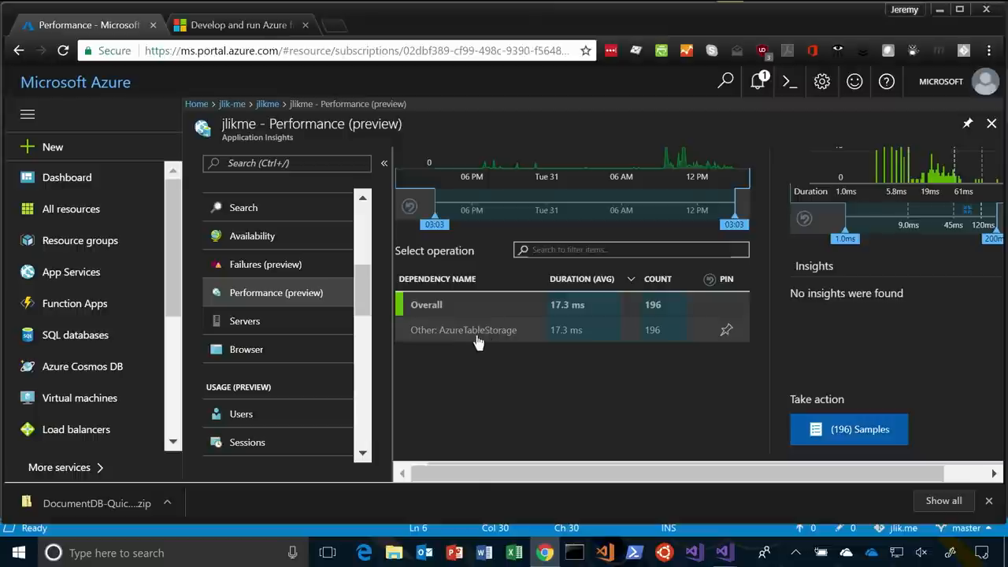
mouse_move(469, 344)
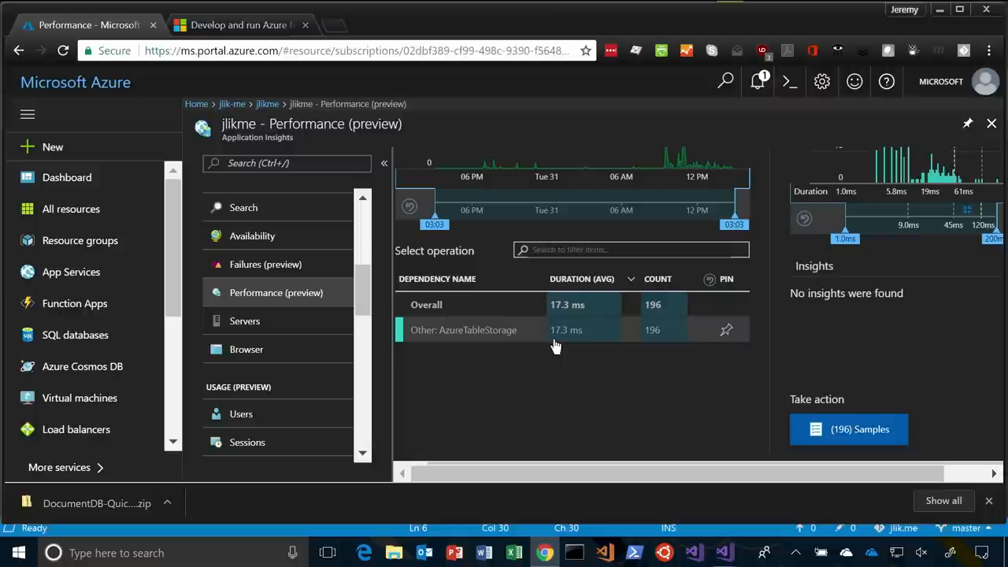
mouse_move(331, 293)
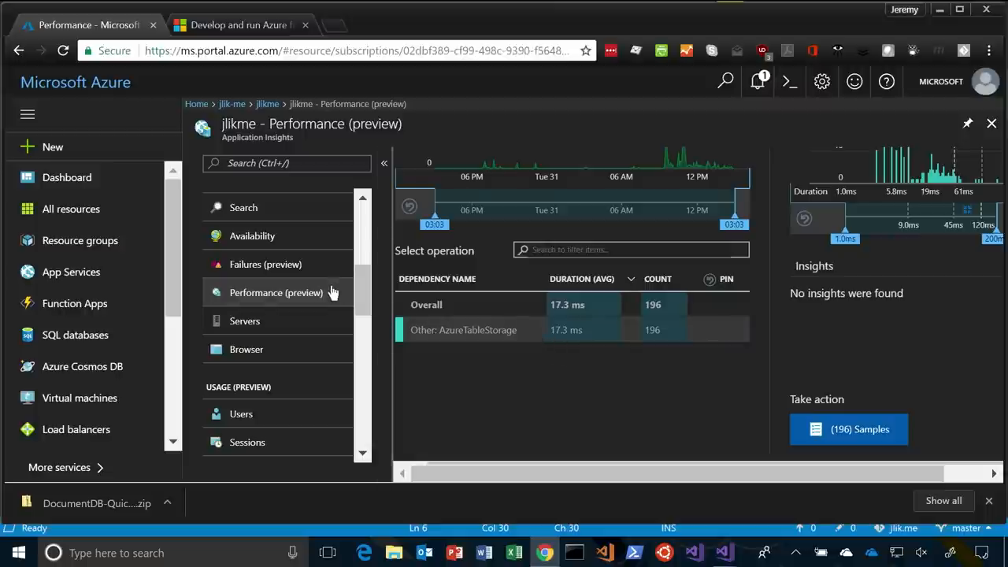
mouse_move(329, 302)
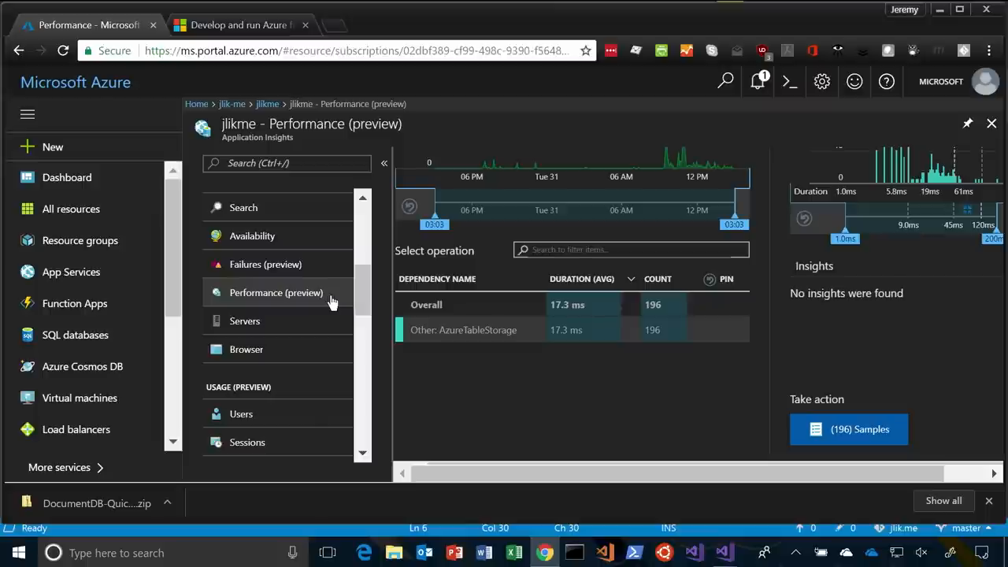
mouse_move(336, 303)
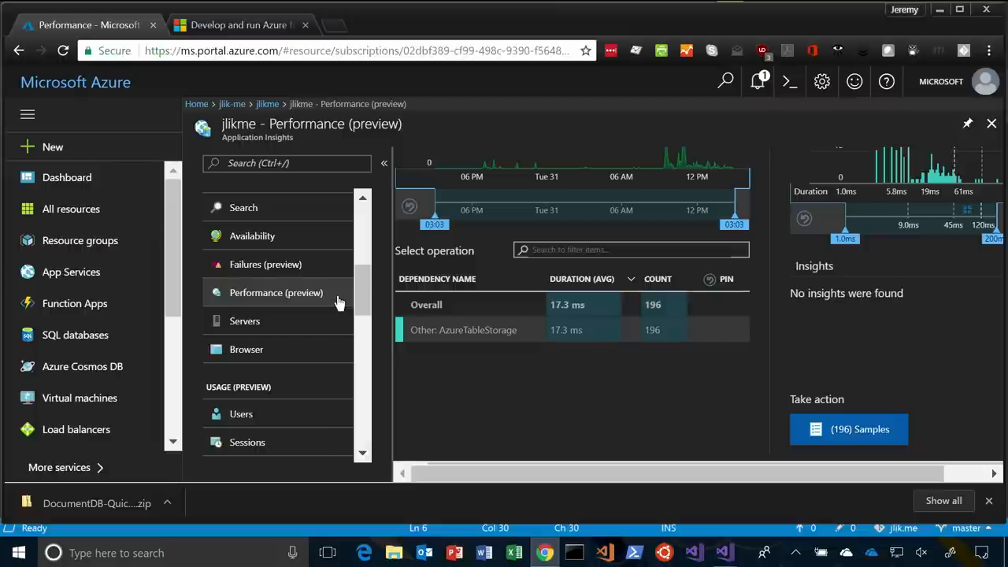
mouse_move(342, 306)
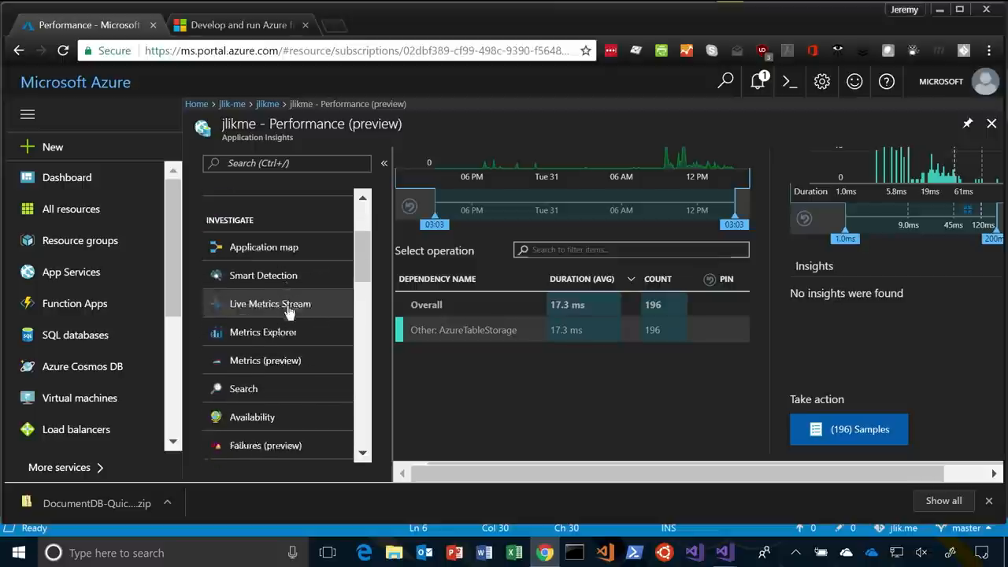
Open the jlikme Live Metrics Stream and collapse the Outgoing Requests charts.
click(270, 303)
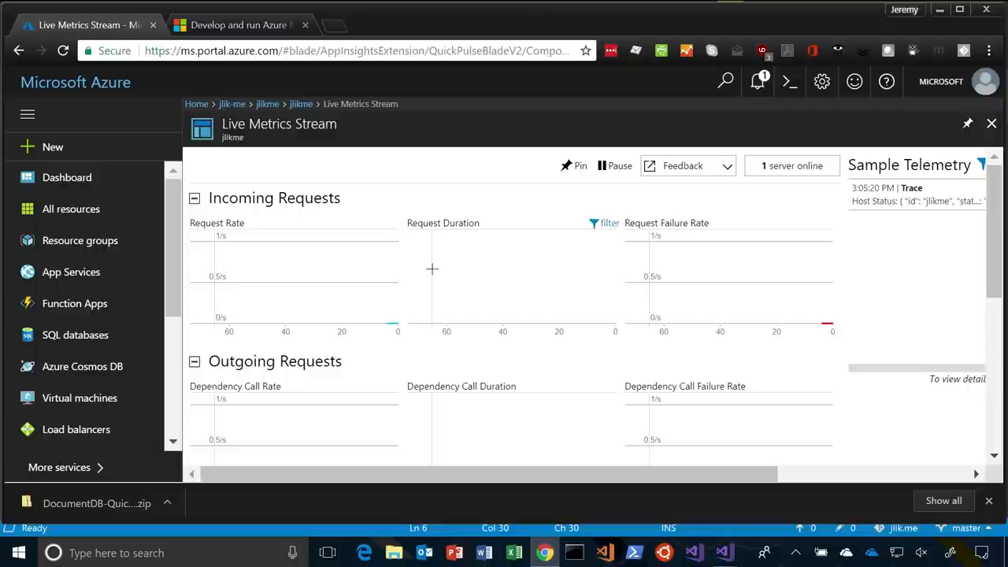
click(194, 362)
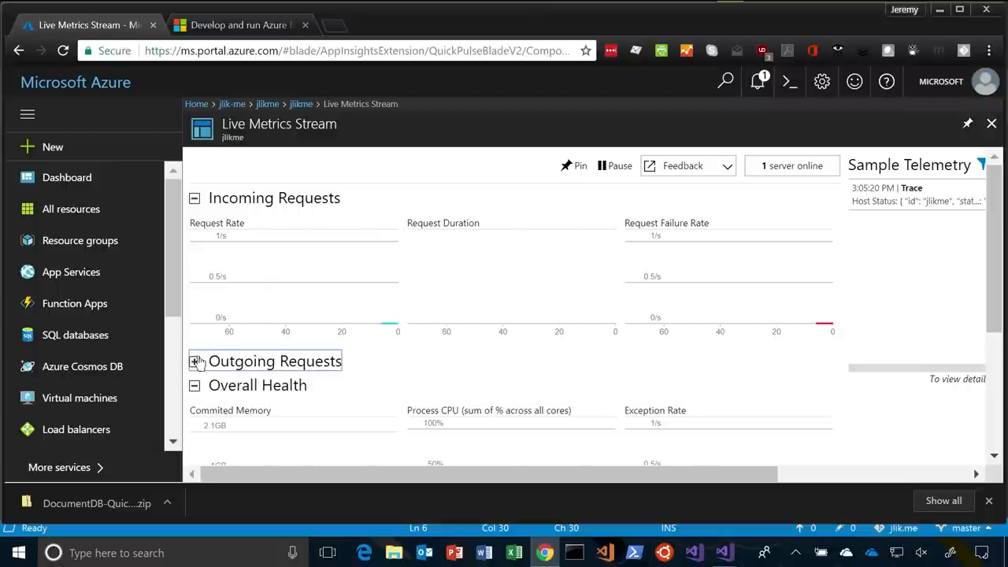
scroll(down, 3)
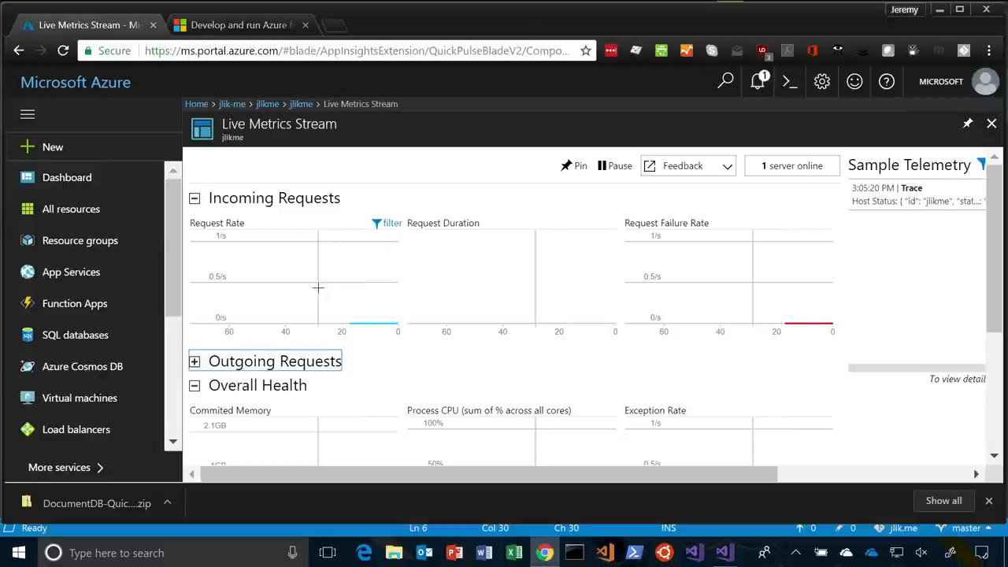
scroll(down, 3)
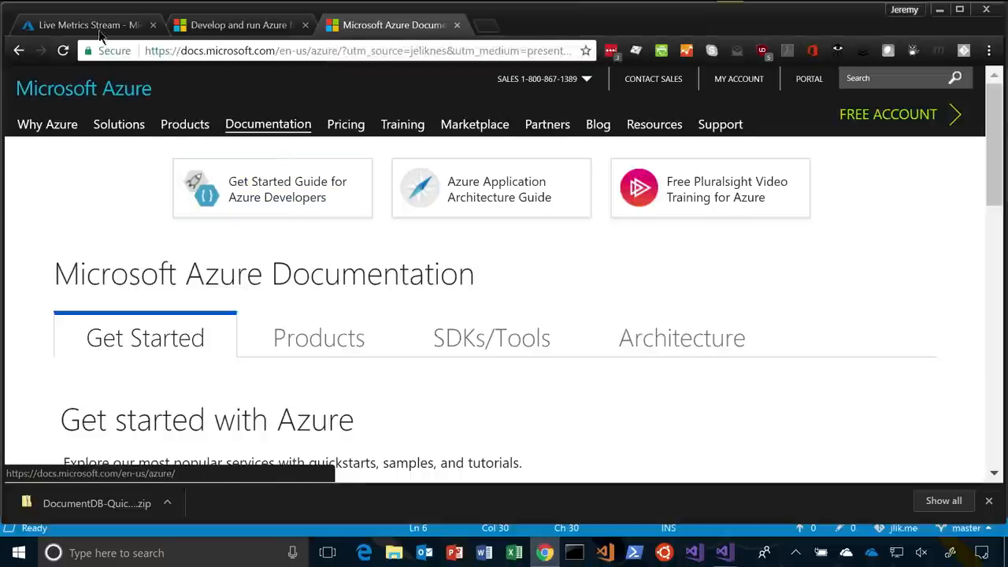
Review the function-completed and page-view sample telemetry, then close Live Metrics.
click(82, 25)
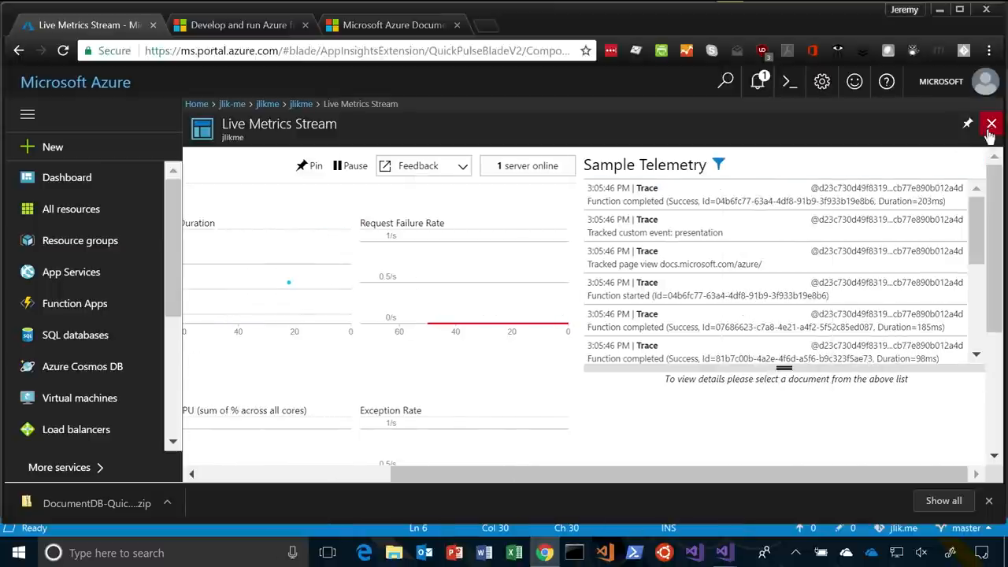
click(992, 123)
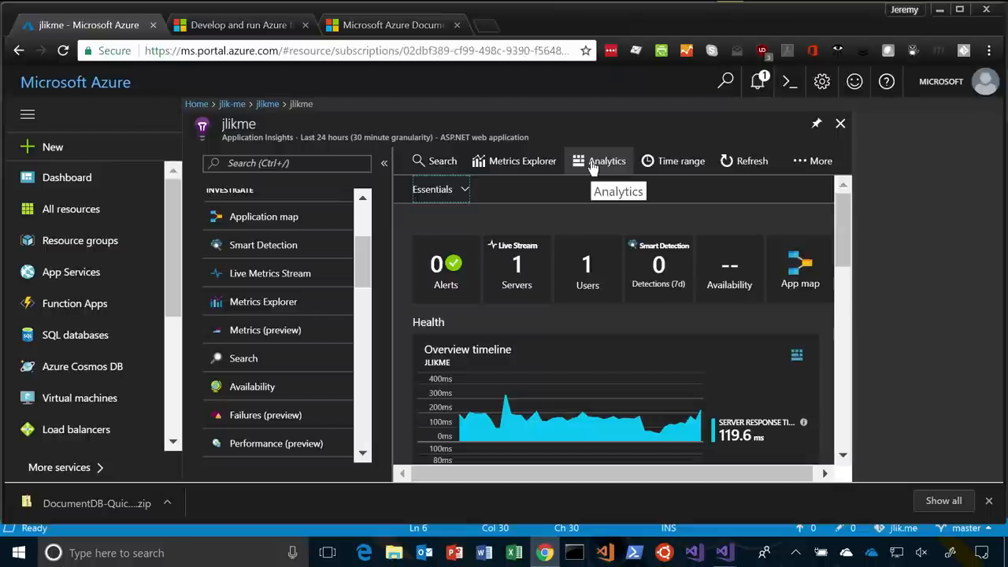
Run the saved Mediums Past 24 Hours query in Analytics, showing twitter at 88.27%.
click(598, 161)
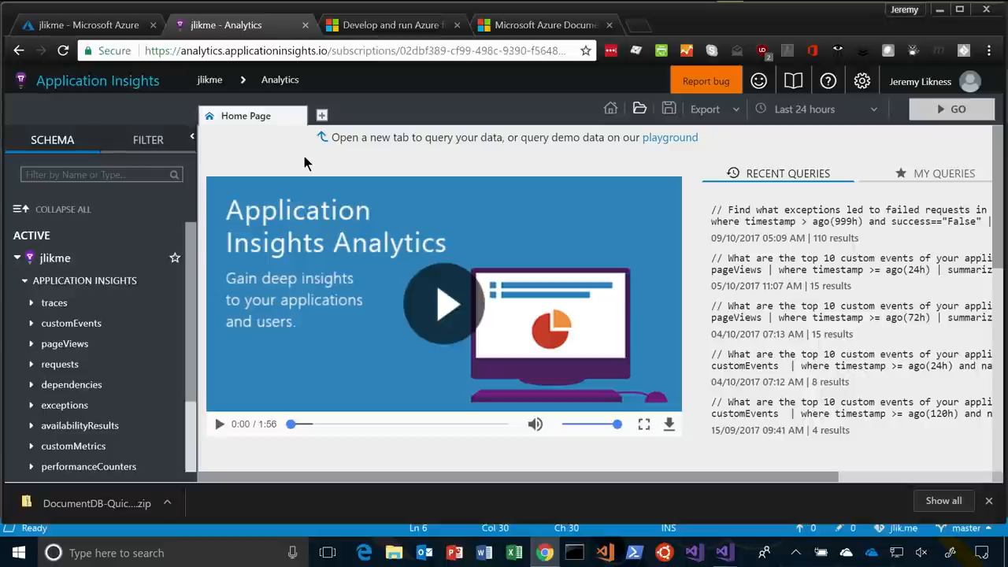
mouse_move(654, 124)
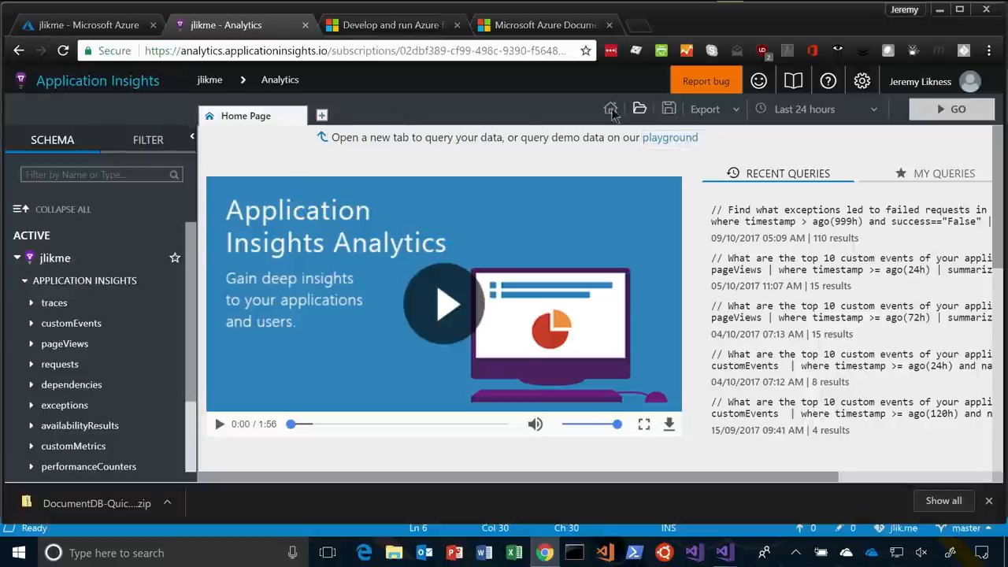
click(639, 109)
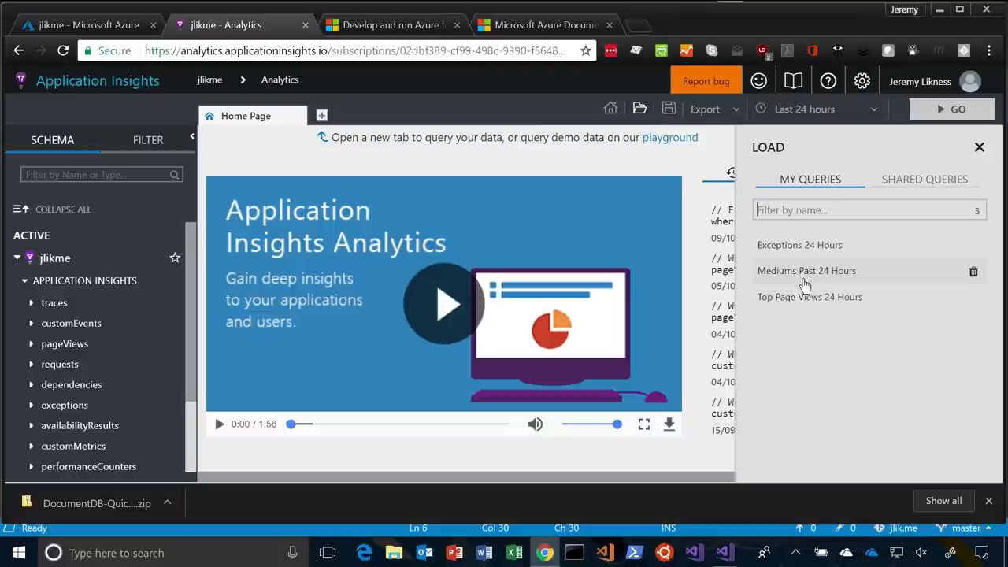
click(806, 270)
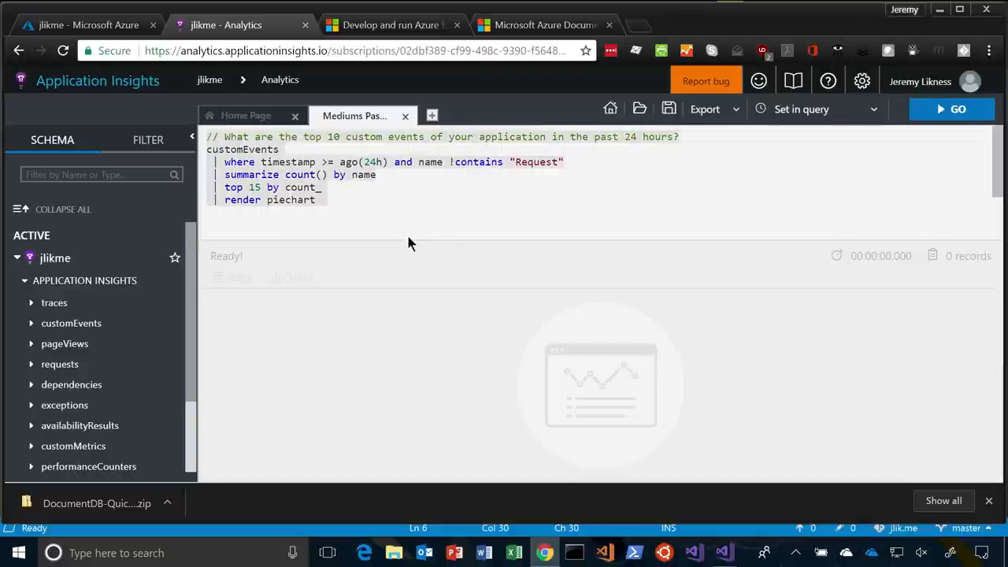
click(952, 109)
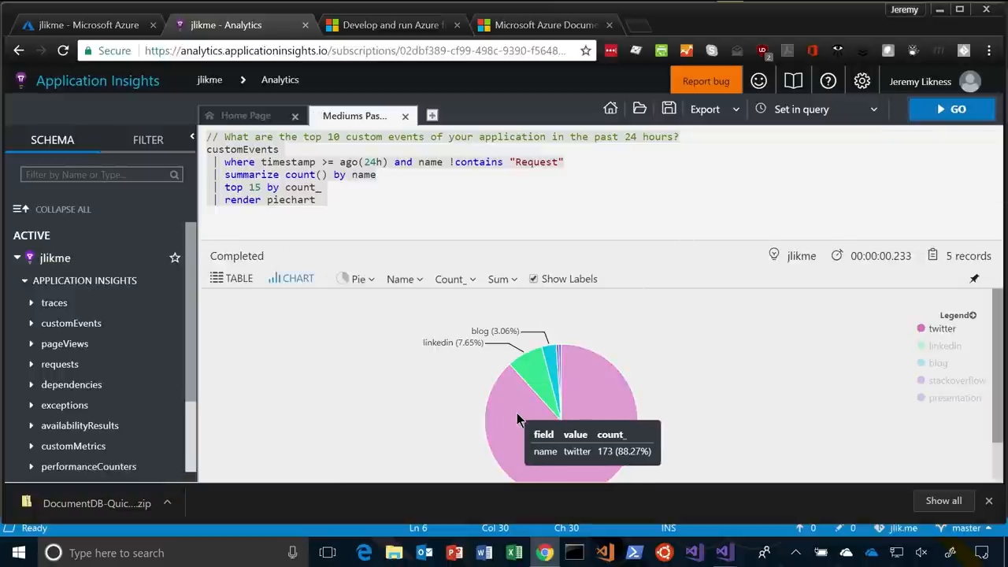
mouse_move(518, 371)
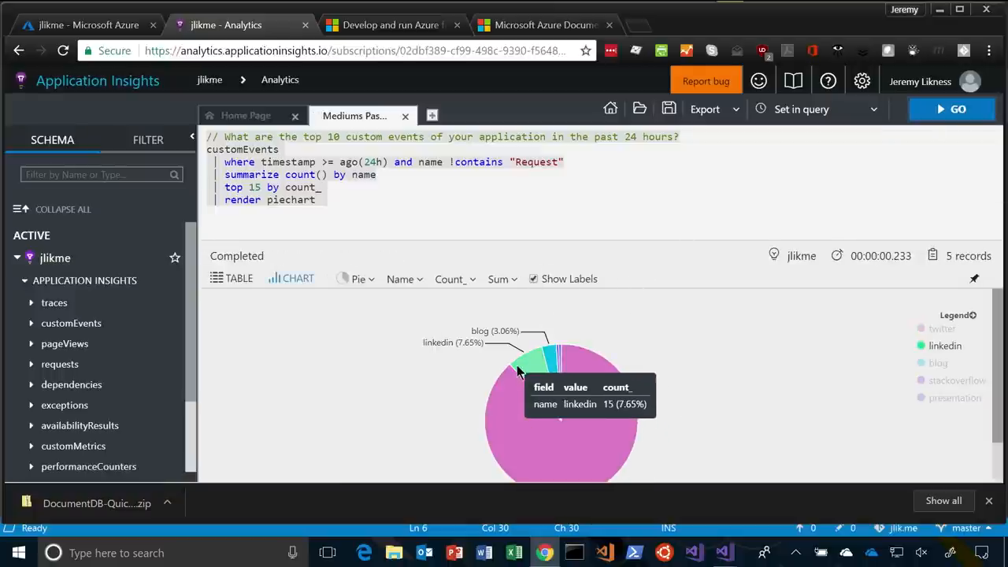
mouse_move(623, 426)
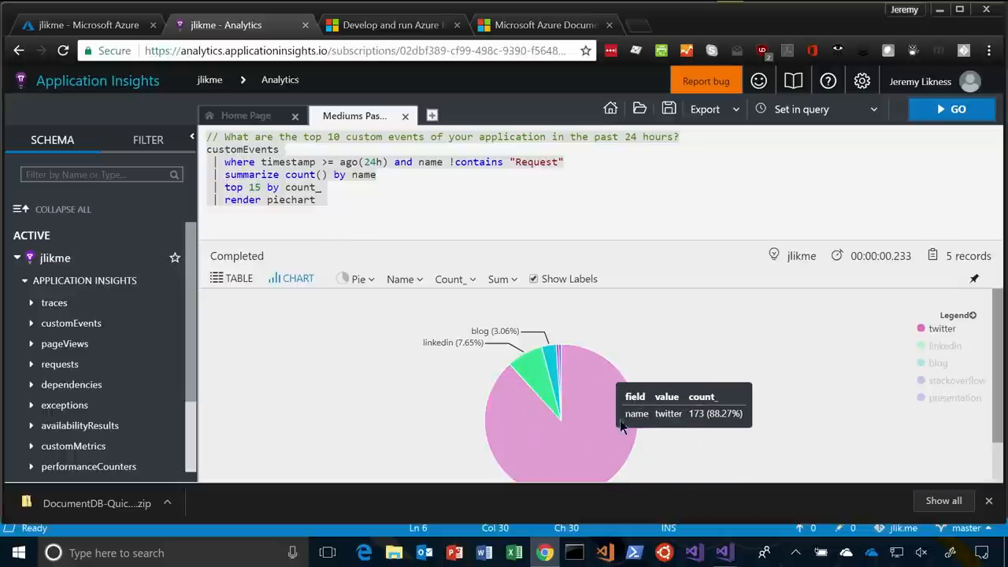
mouse_move(370, 356)
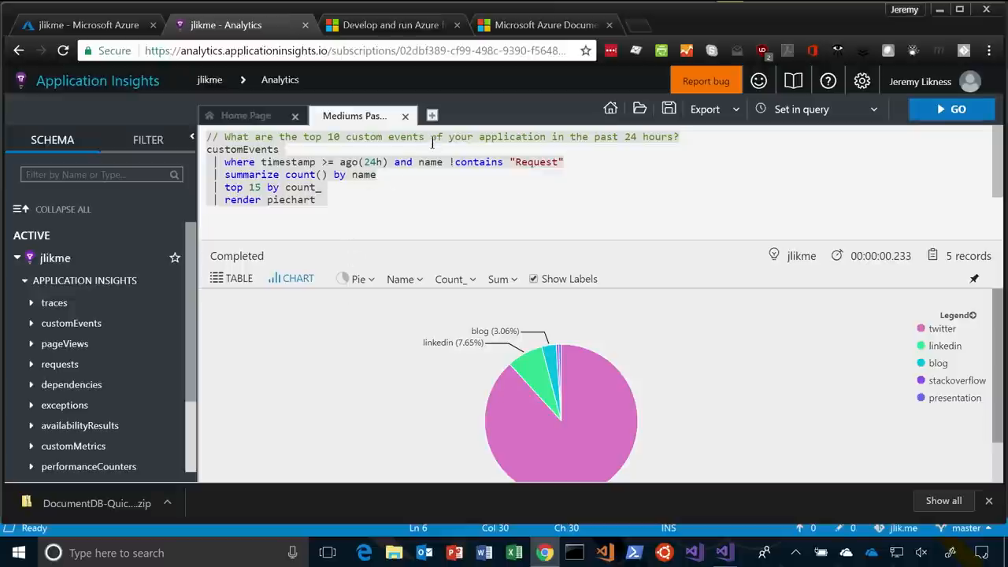
mouse_move(431, 116)
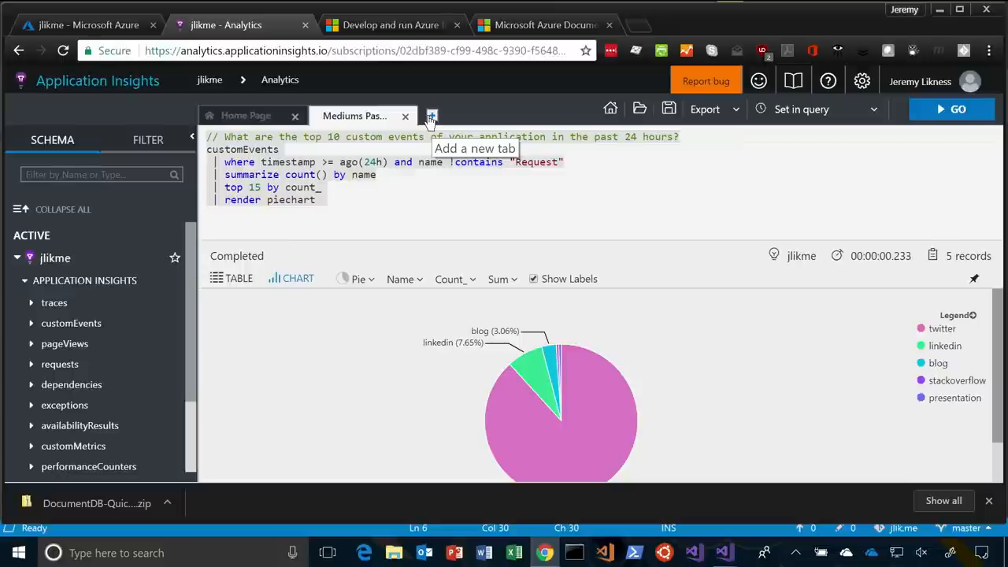
mouse_move(430, 119)
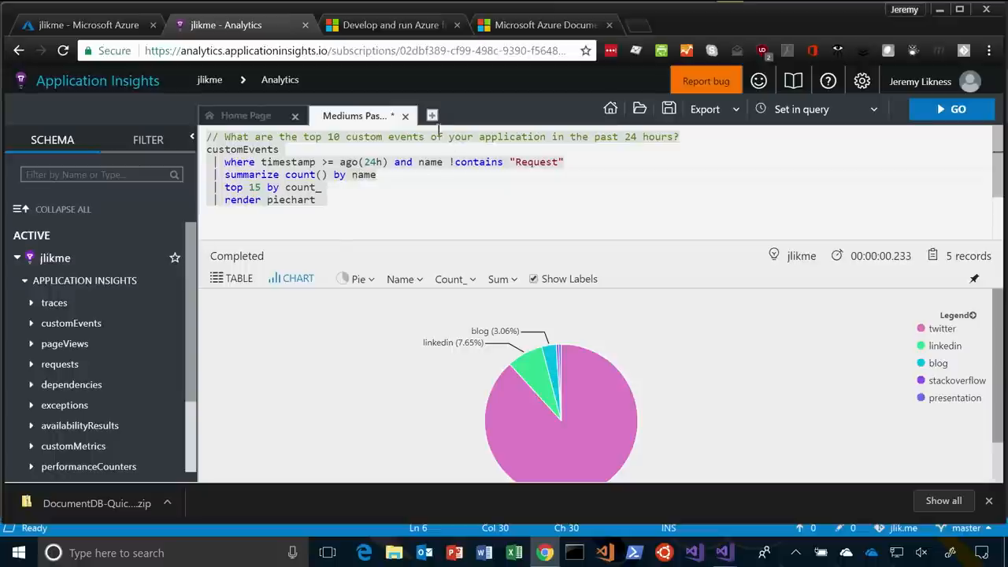
Load and run the saved Top Page Views 24 Hours query, returning 5 records.
click(432, 115)
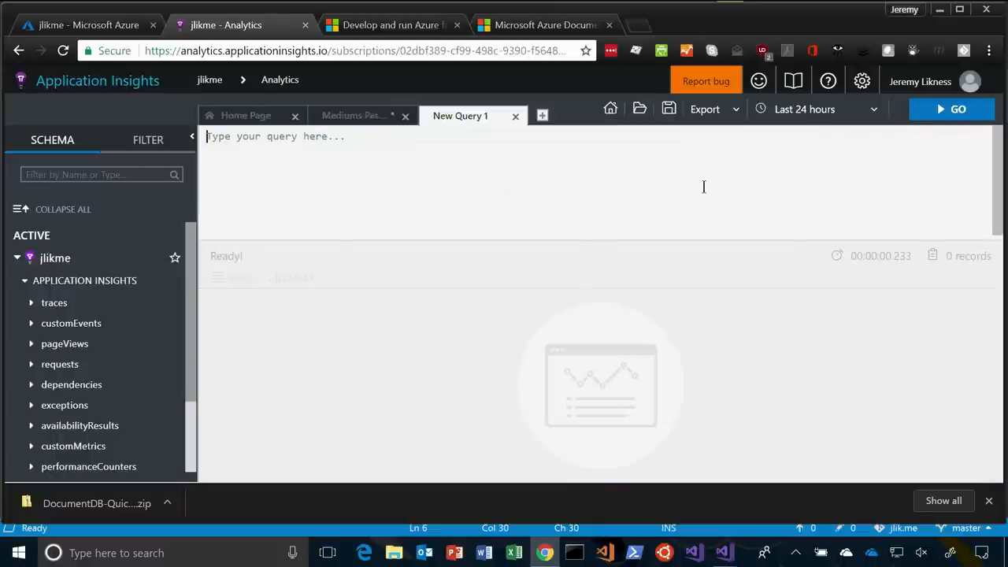
click(639, 108)
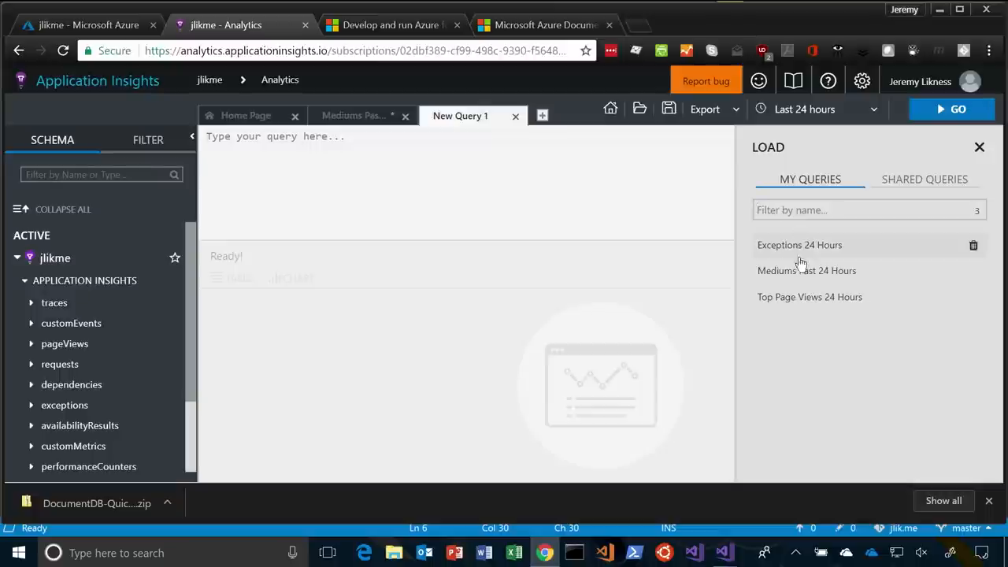
click(810, 297)
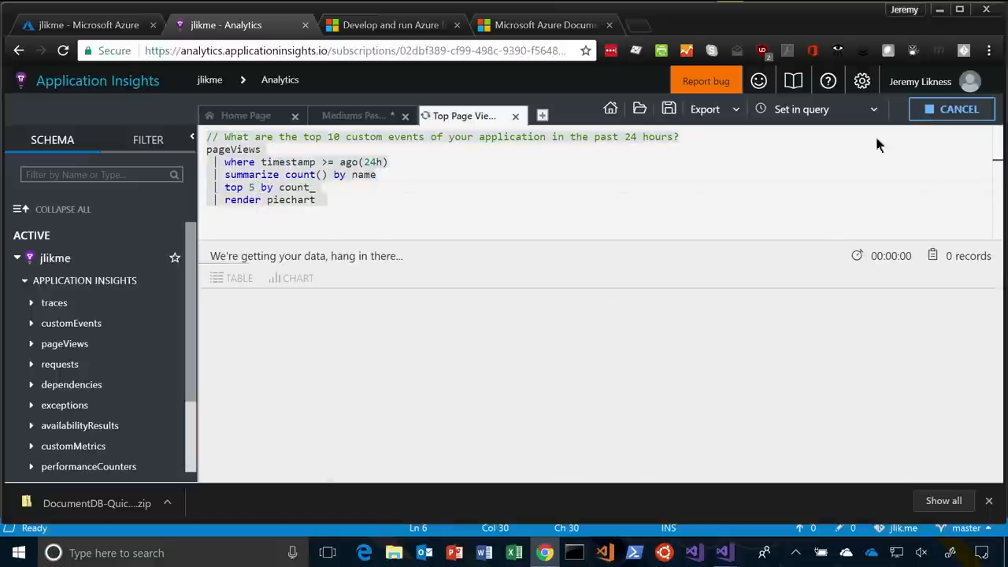
click(951, 108)
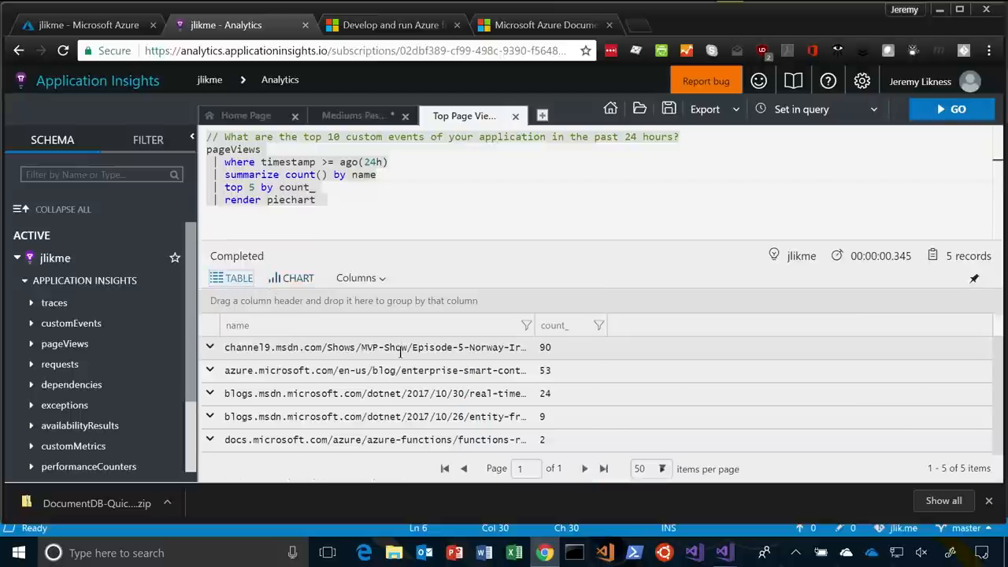
mouse_move(394, 361)
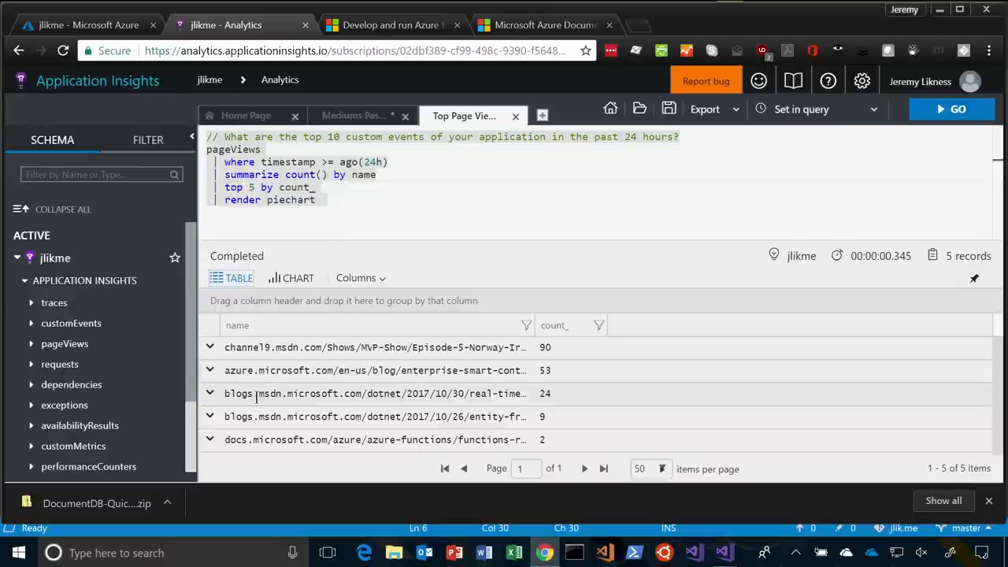
mouse_move(307, 416)
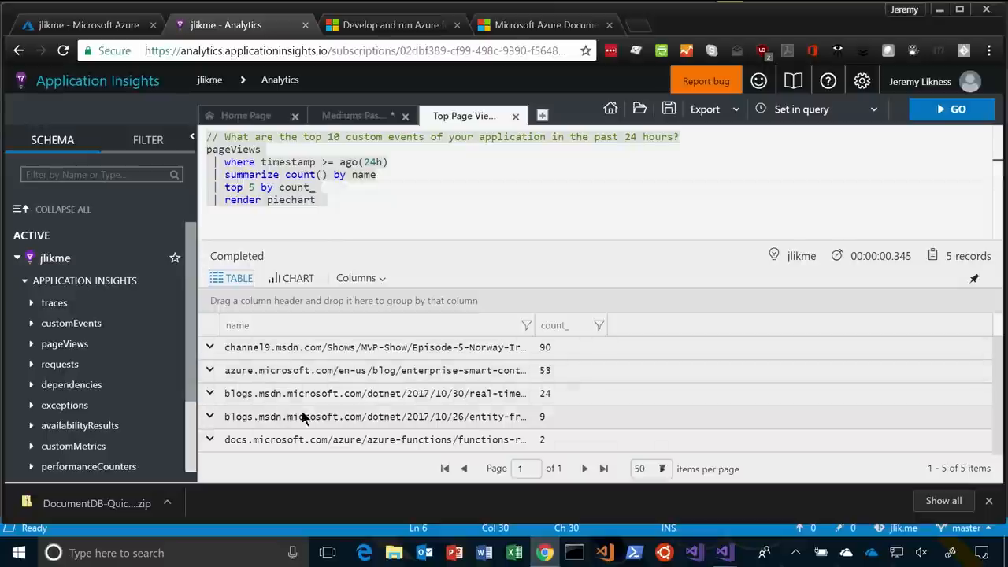
mouse_move(342, 343)
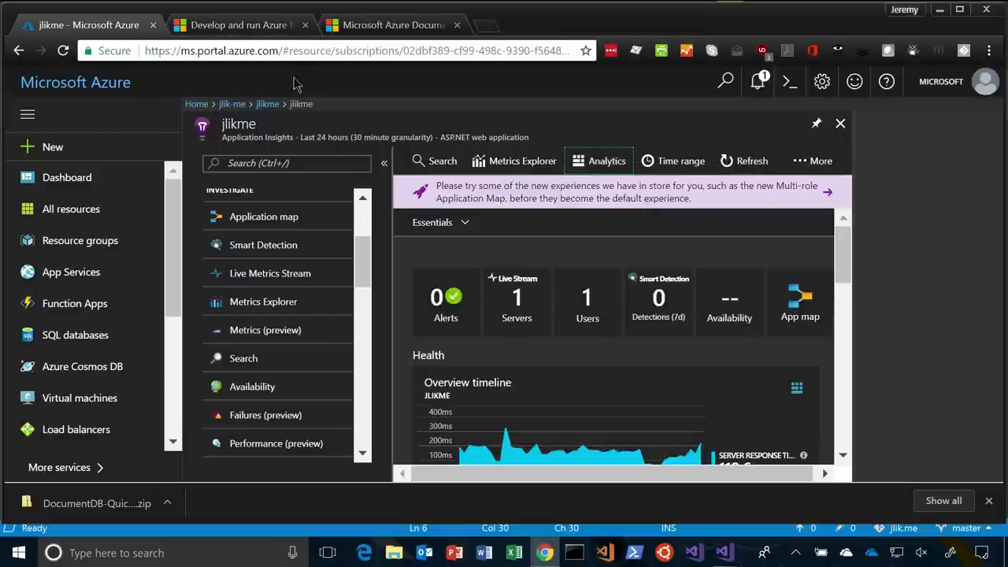
mouse_move(722, 553)
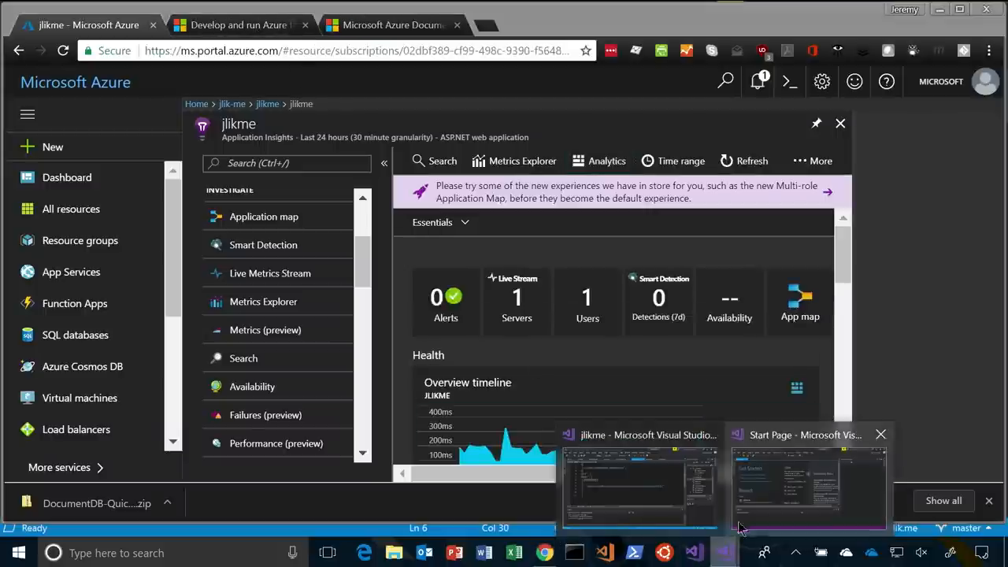
Confirm Visual Studio Enterprise 2017 Preview version 15.4.0 in the About window, then close it.
click(808, 480)
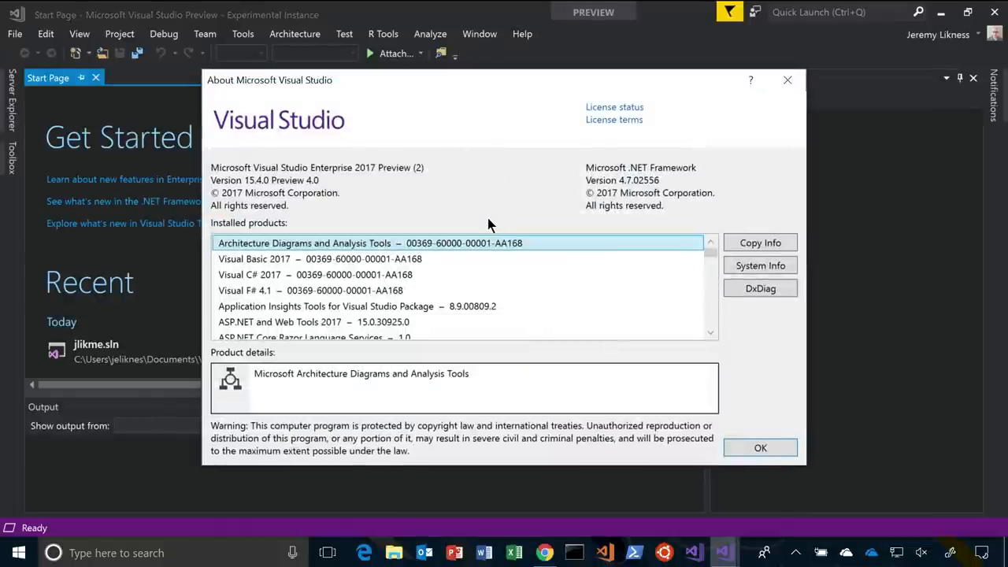
mouse_move(292, 177)
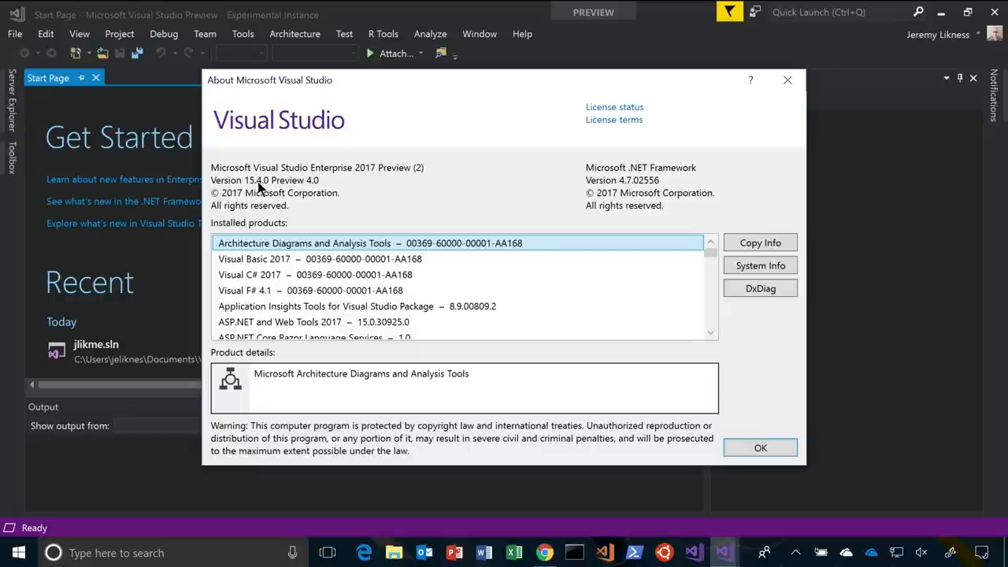
mouse_move(307, 192)
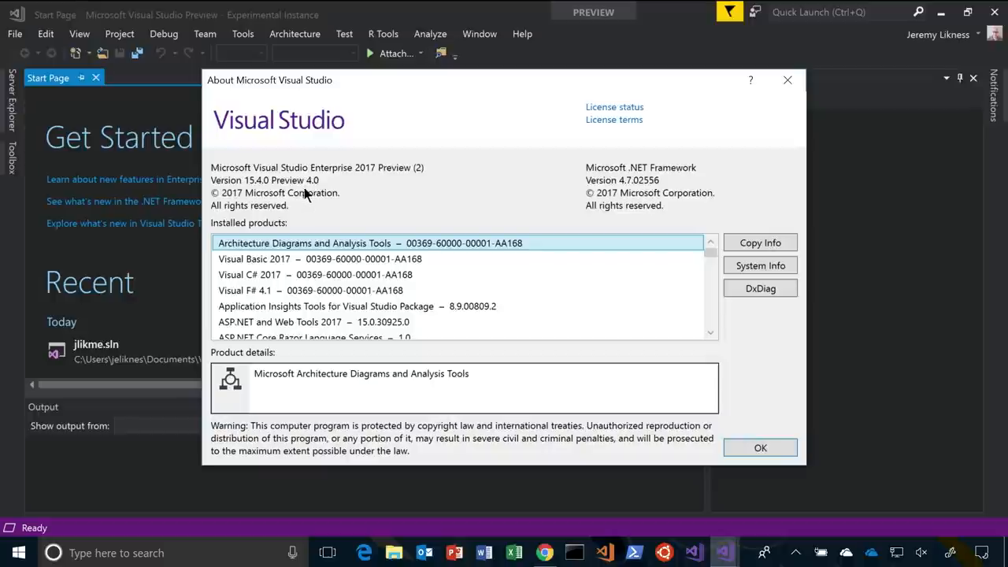
mouse_move(393, 260)
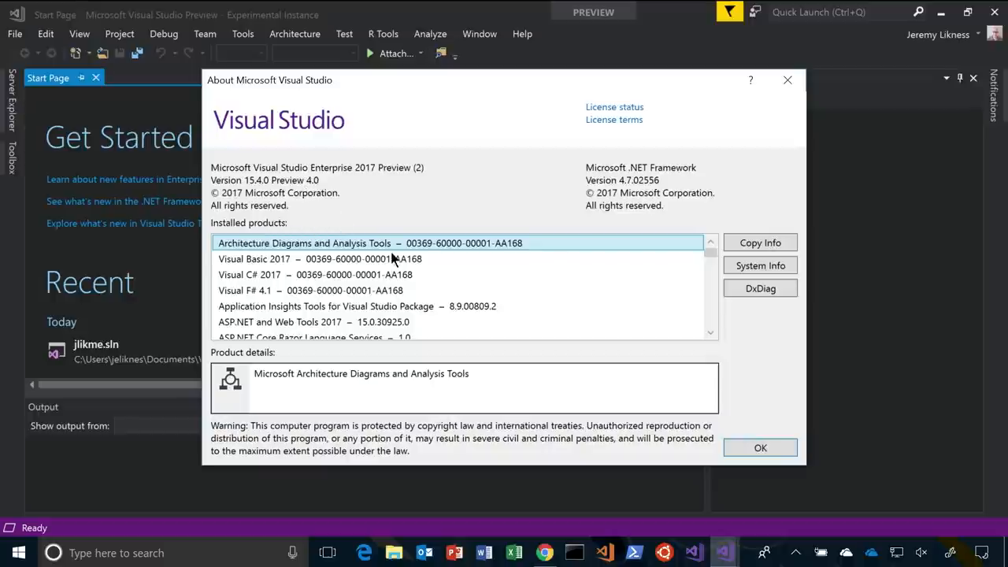
mouse_move(356, 216)
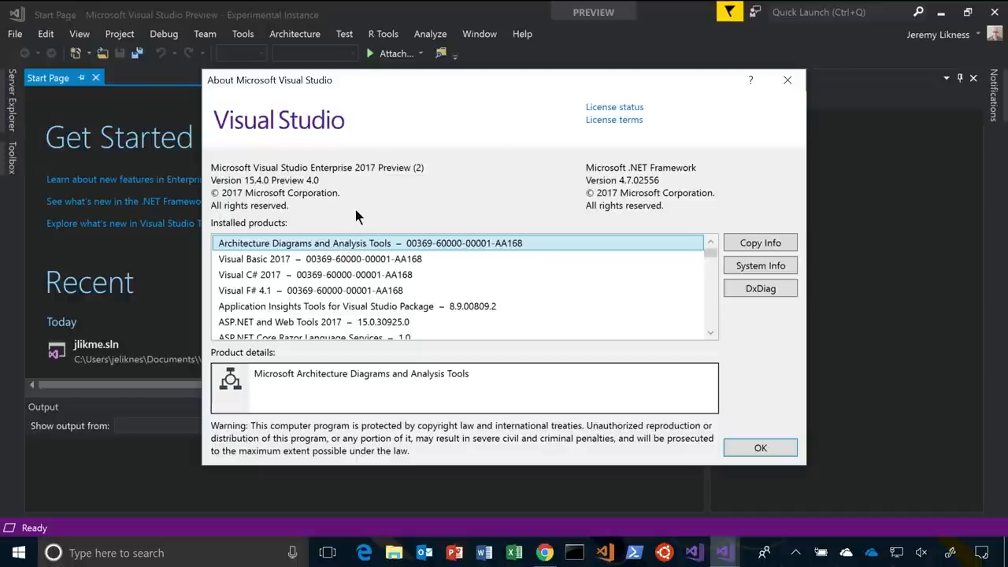
mouse_move(365, 212)
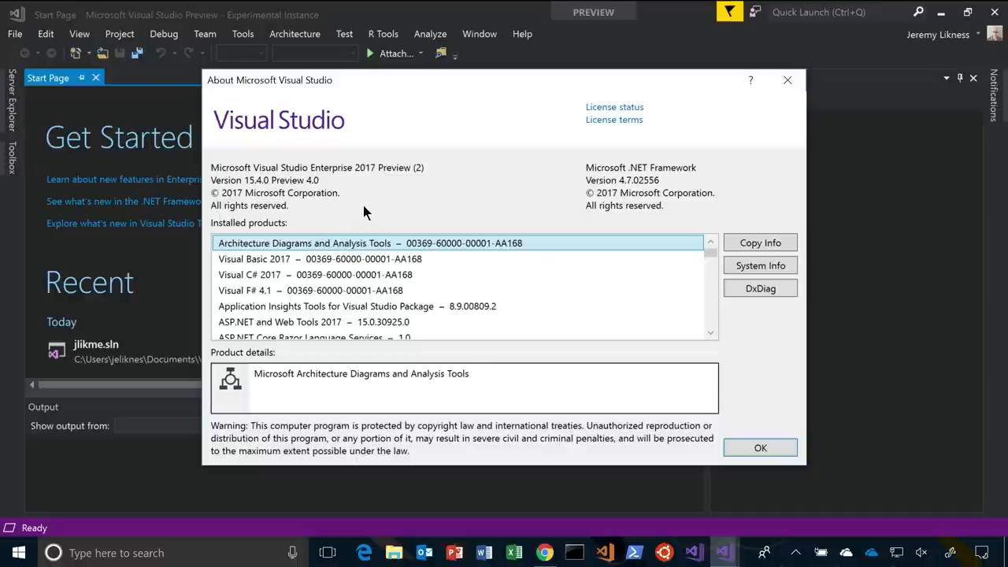
mouse_move(397, 228)
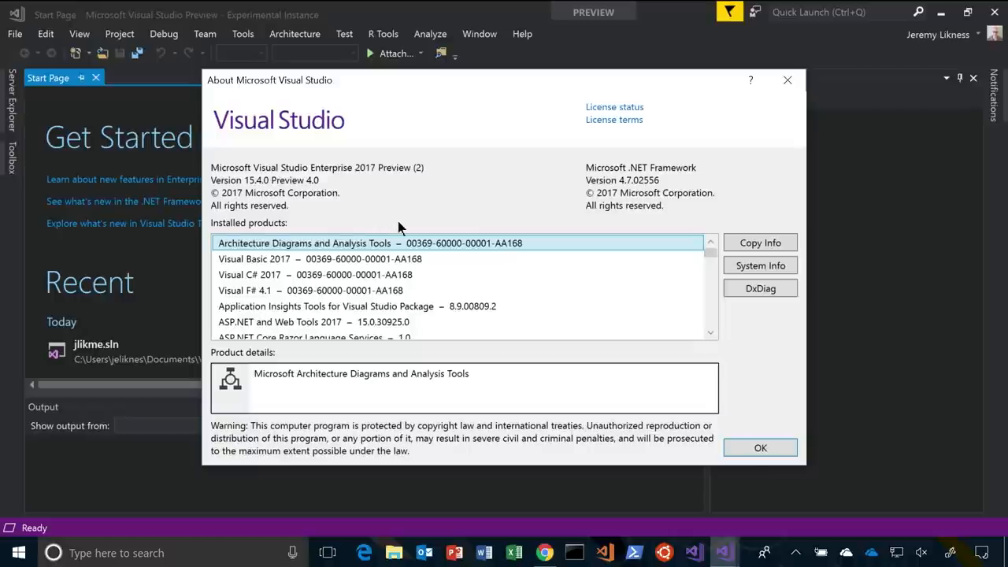
mouse_move(394, 230)
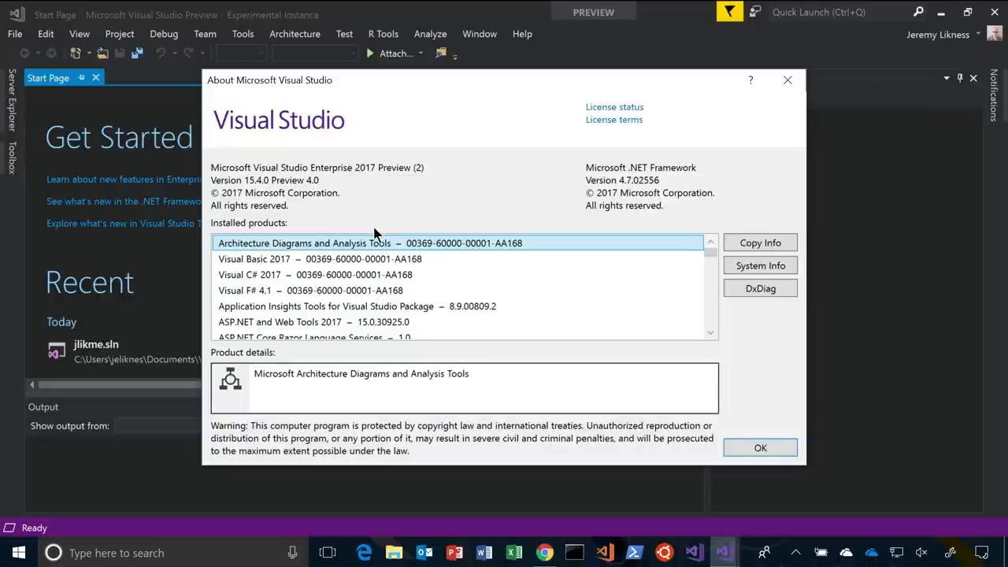
mouse_move(754, 140)
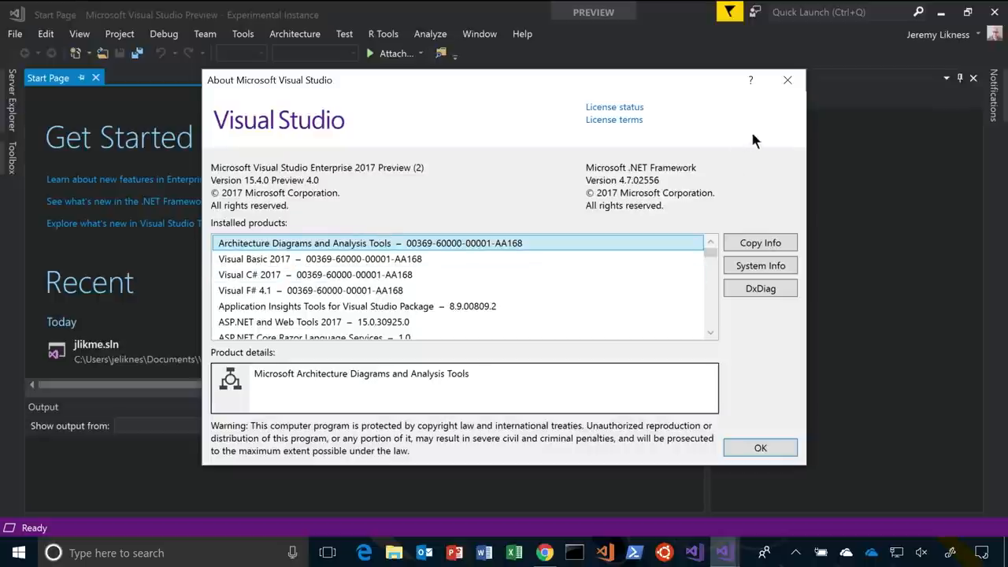
click(14, 33)
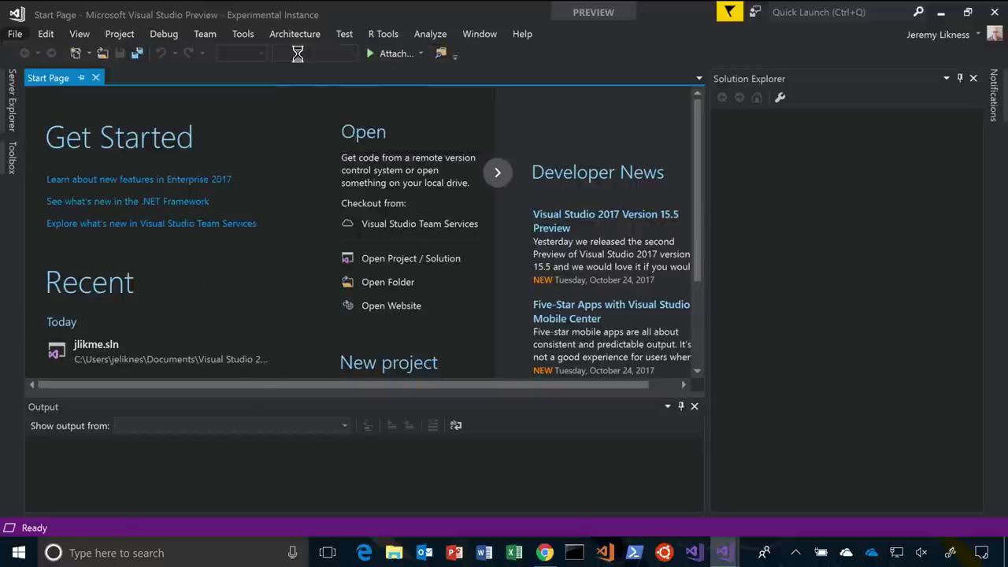
Create a Visual C# Azure Functions project named FunctionApp5.
click(389, 362)
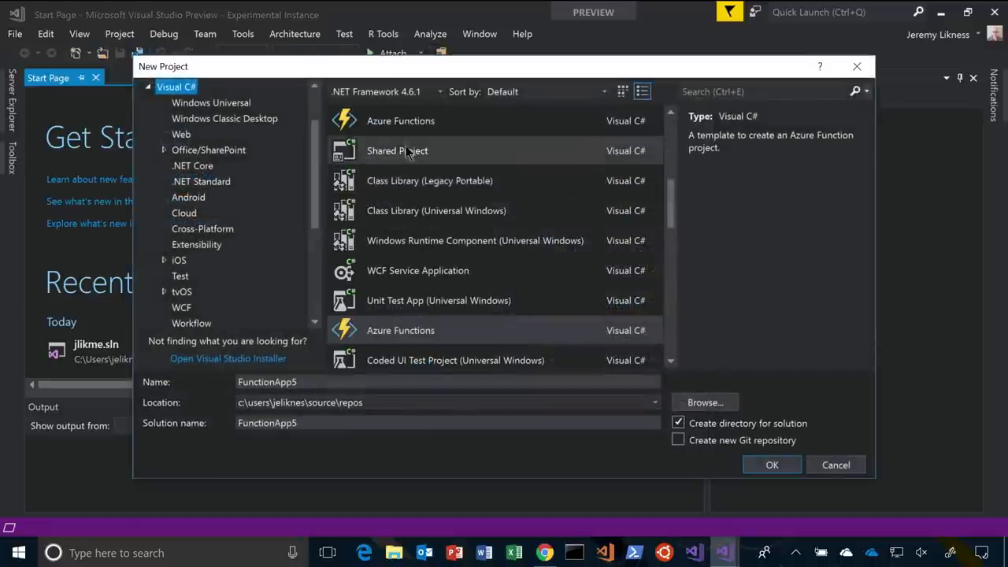
click(401, 120)
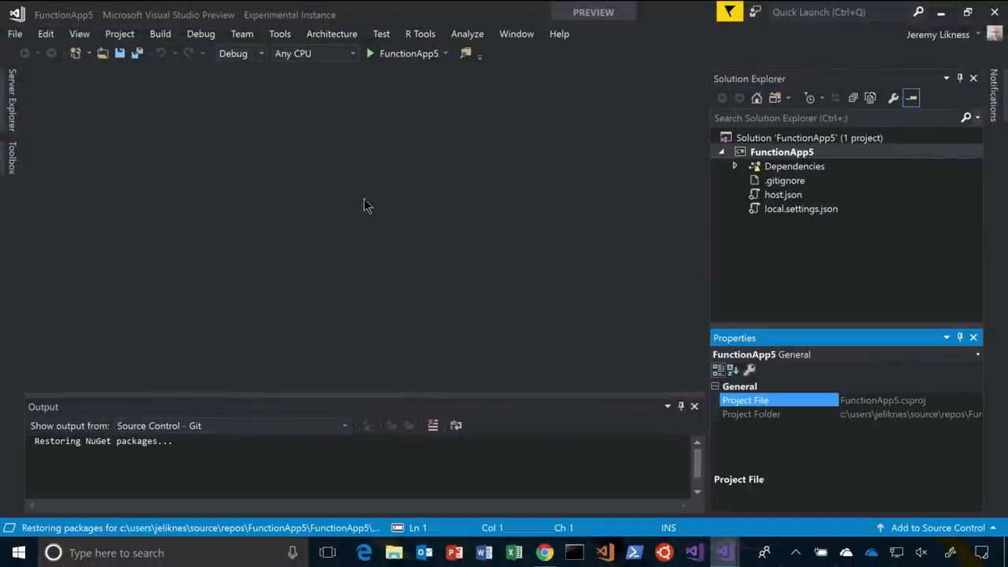
Add a new Azure Function item named EchoName.cs to the FunctionApp5 project.
right_click(782, 151)
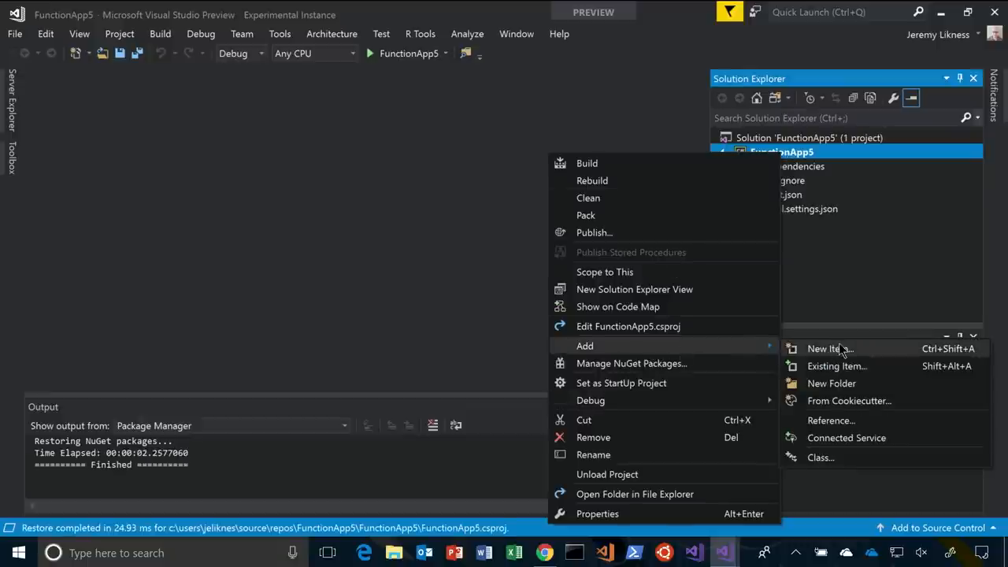
click(829, 348)
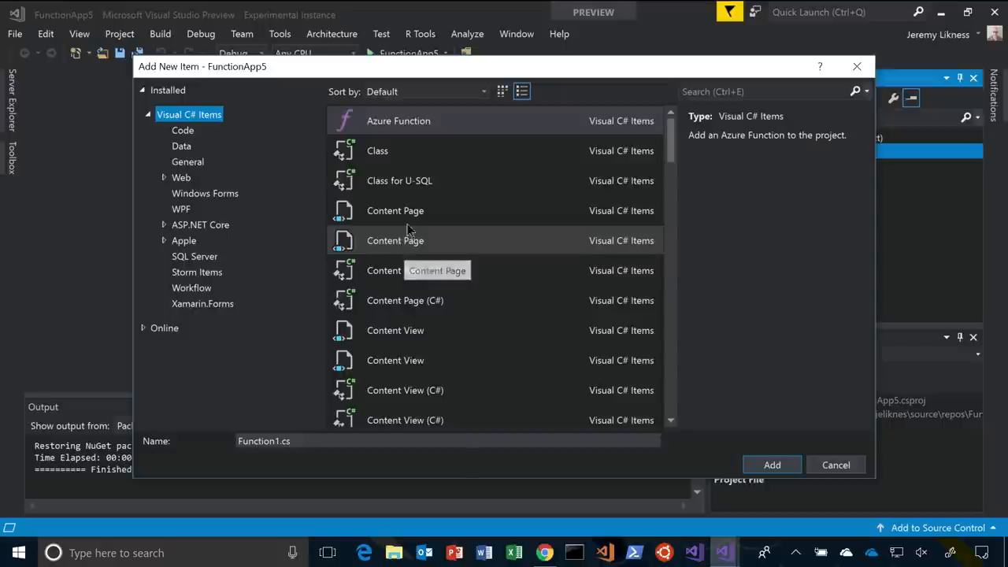
mouse_move(433, 130)
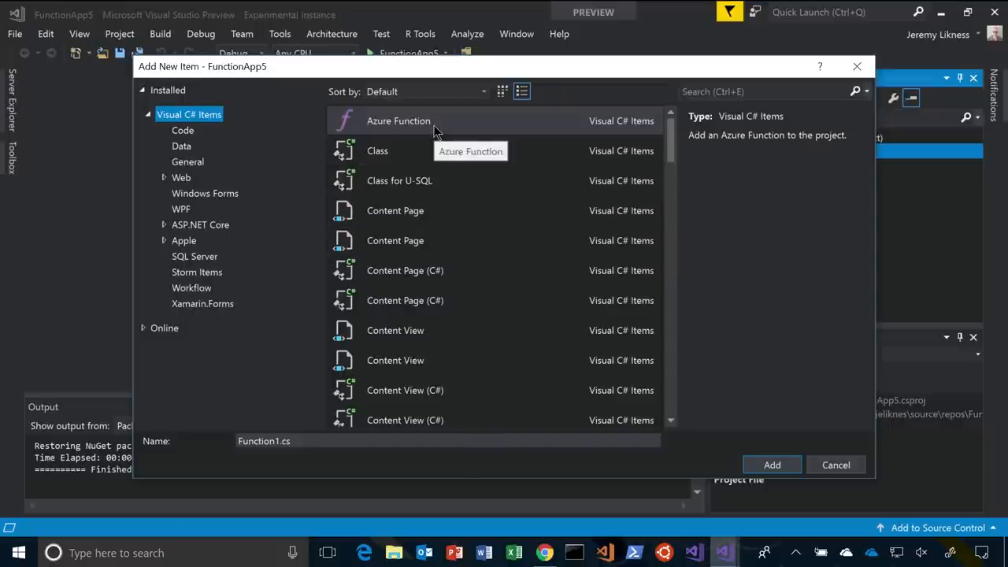
click(445, 441)
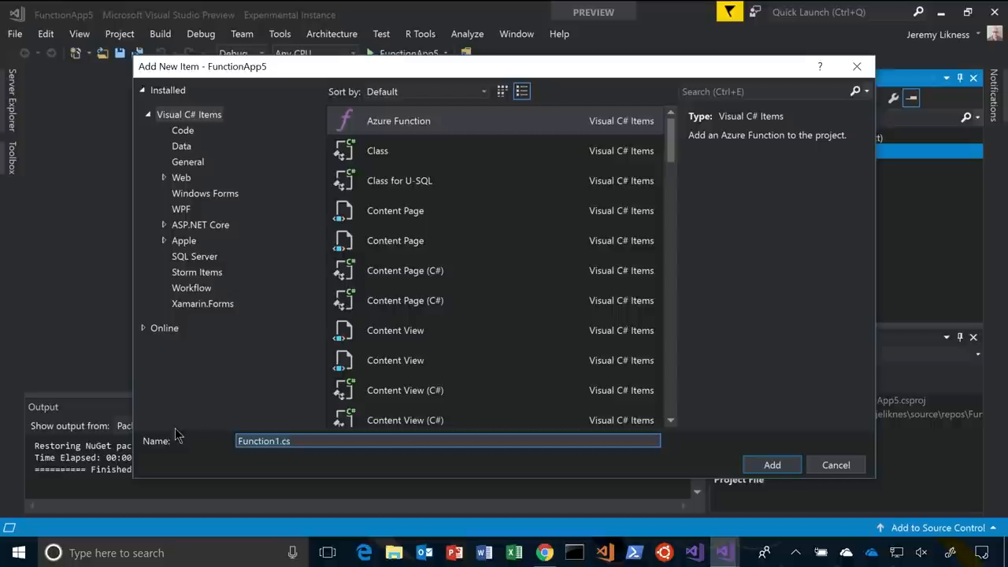
text(EchoName.cs)
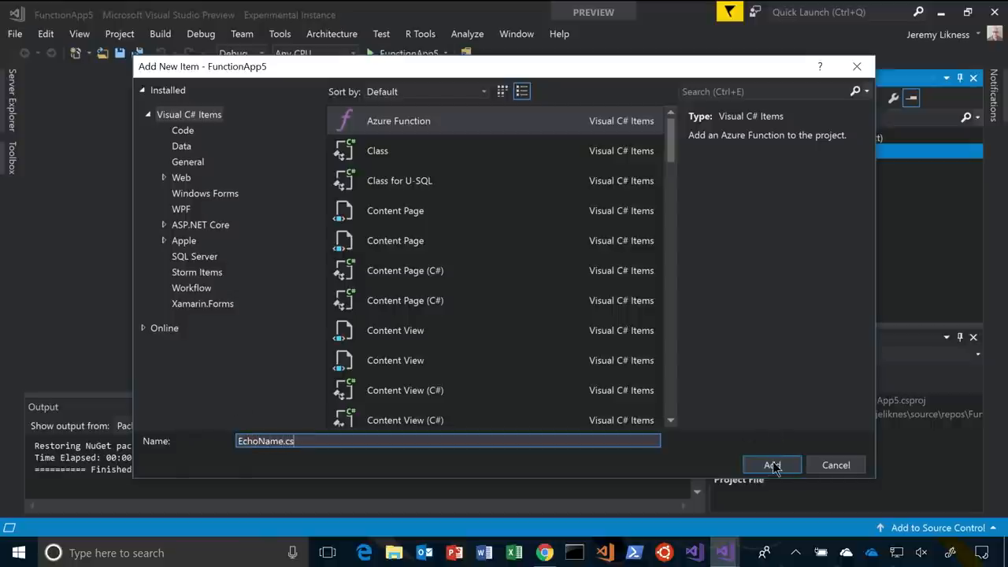
click(771, 465)
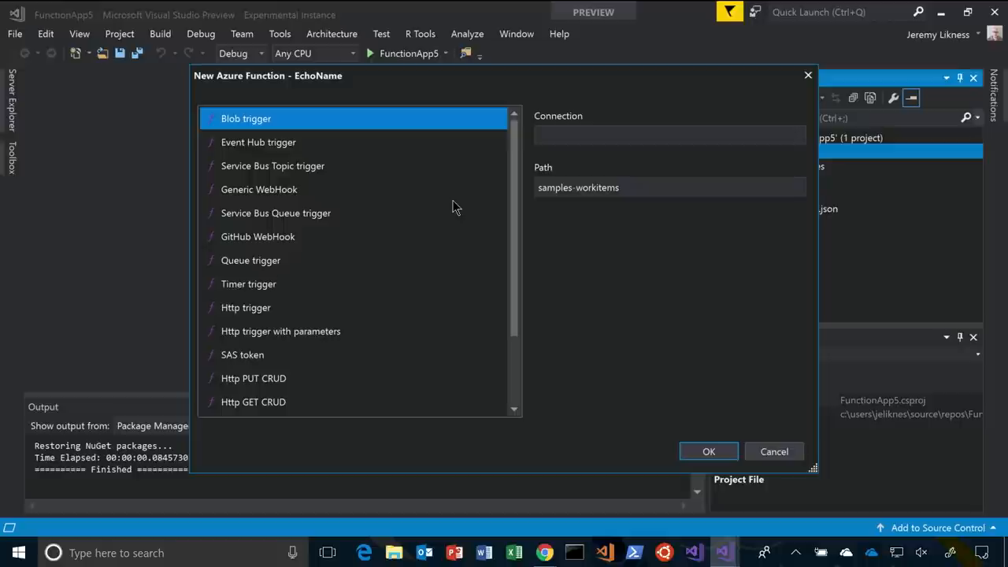
mouse_move(243, 227)
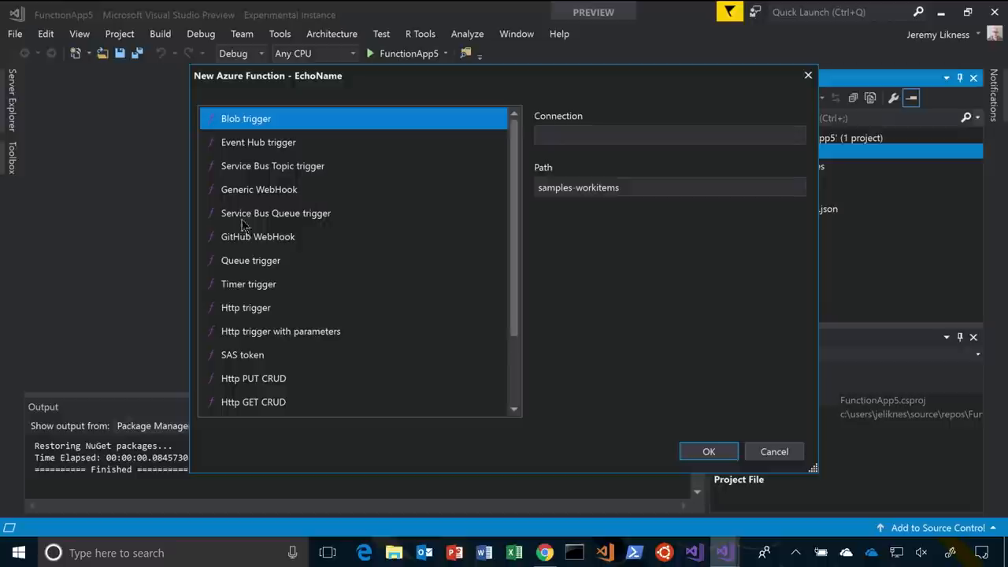
Make EchoName an Http trigger function with Anonymous access rights.
click(246, 308)
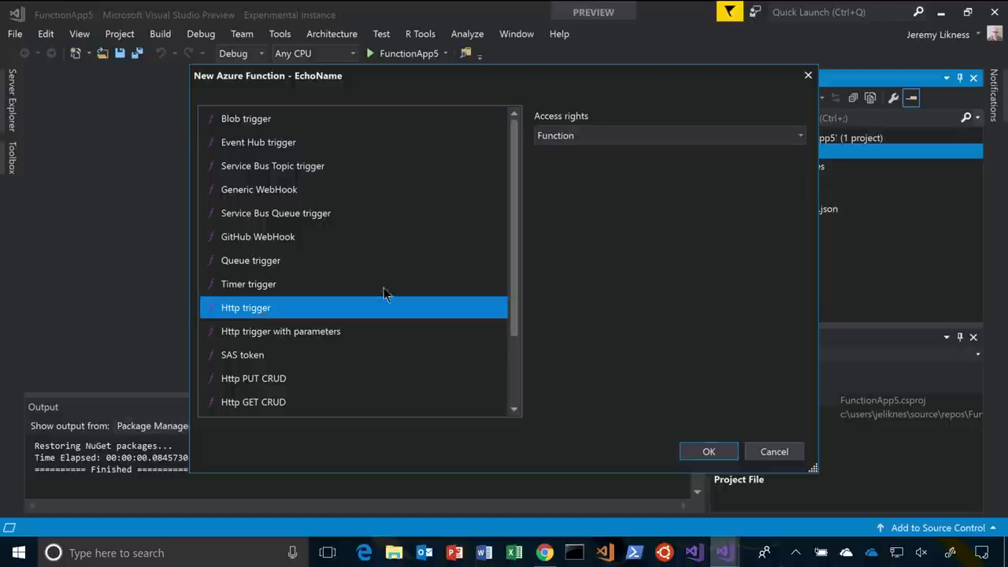
click(800, 134)
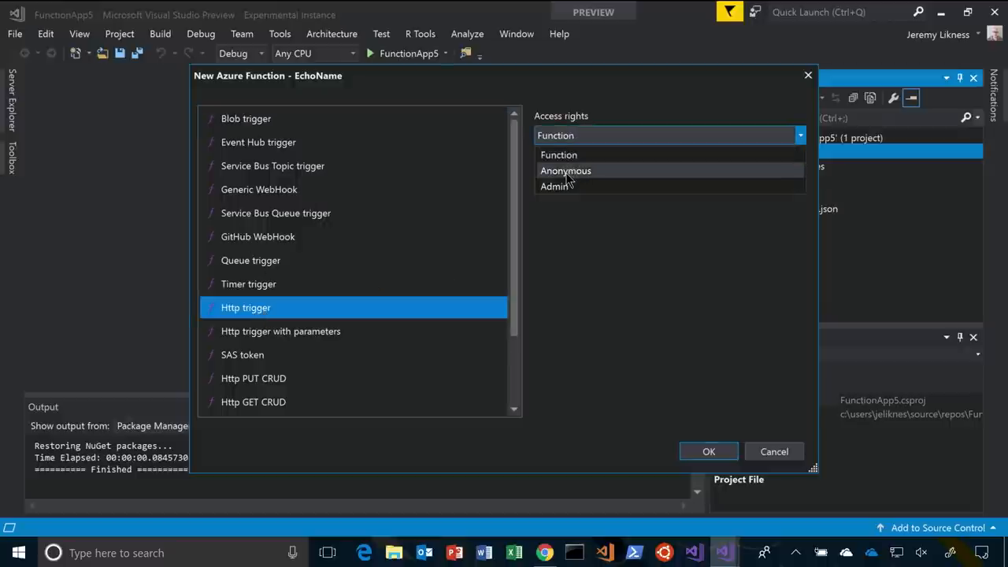
click(566, 171)
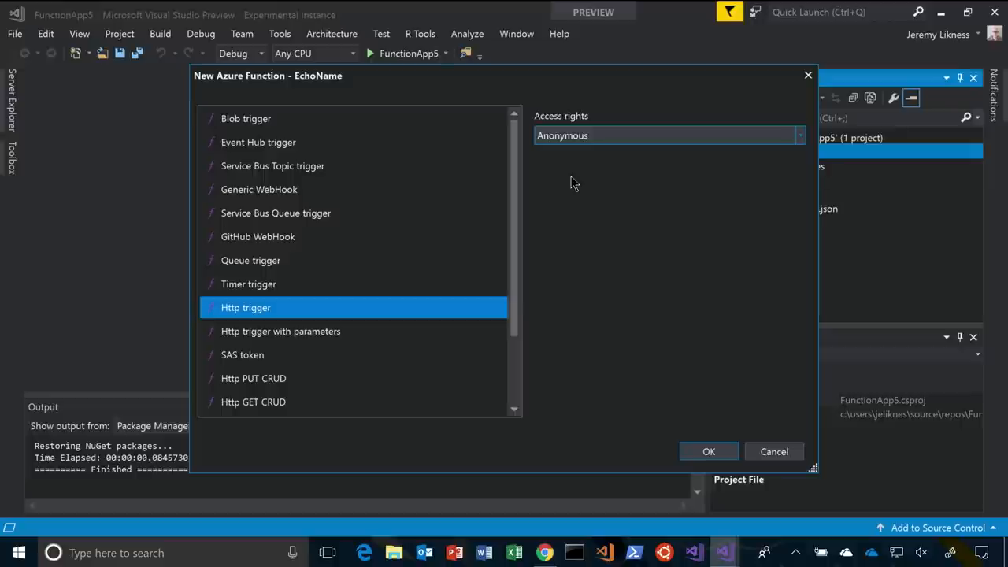
mouse_move(601, 178)
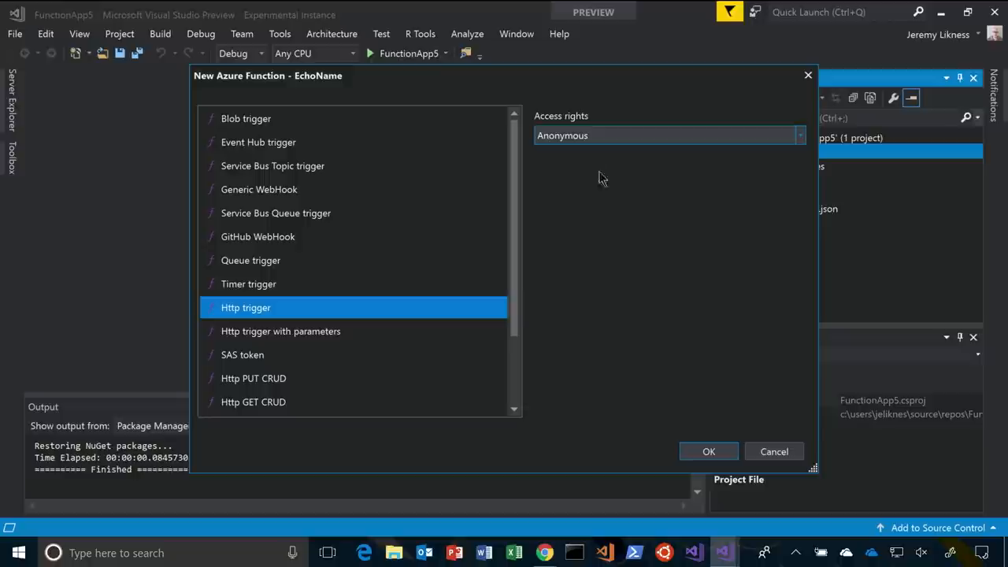
mouse_move(631, 275)
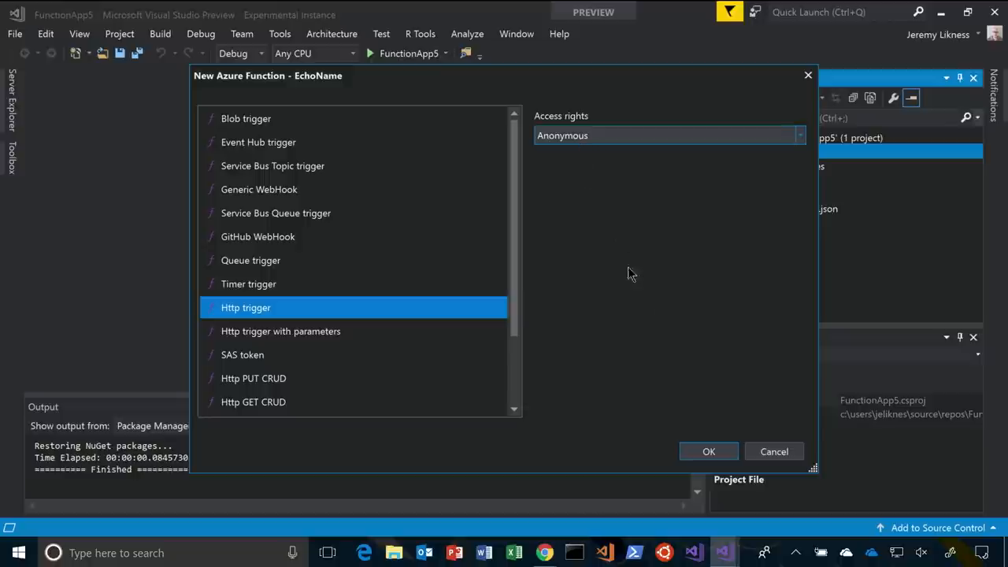
click(709, 452)
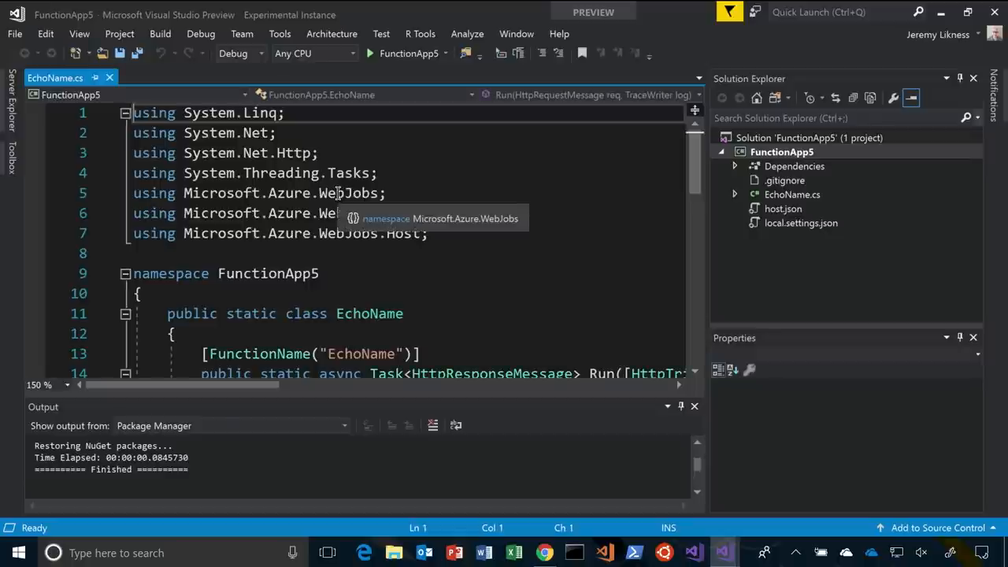
Expand Dependencies and NuGet to reveal Microsoft.NET.Sdk.Functions 1.0.2.
scroll(down, 3)
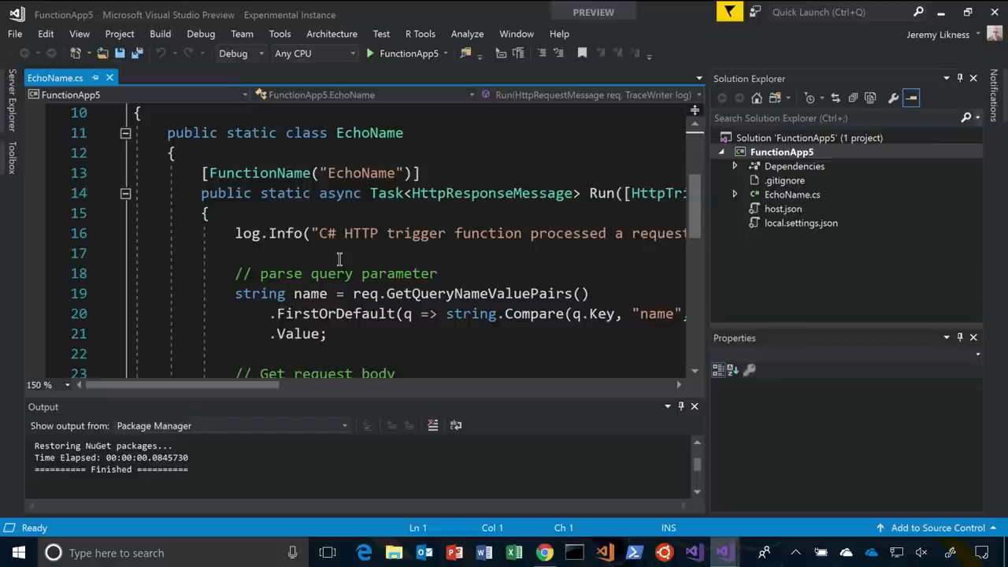
mouse_move(636, 388)
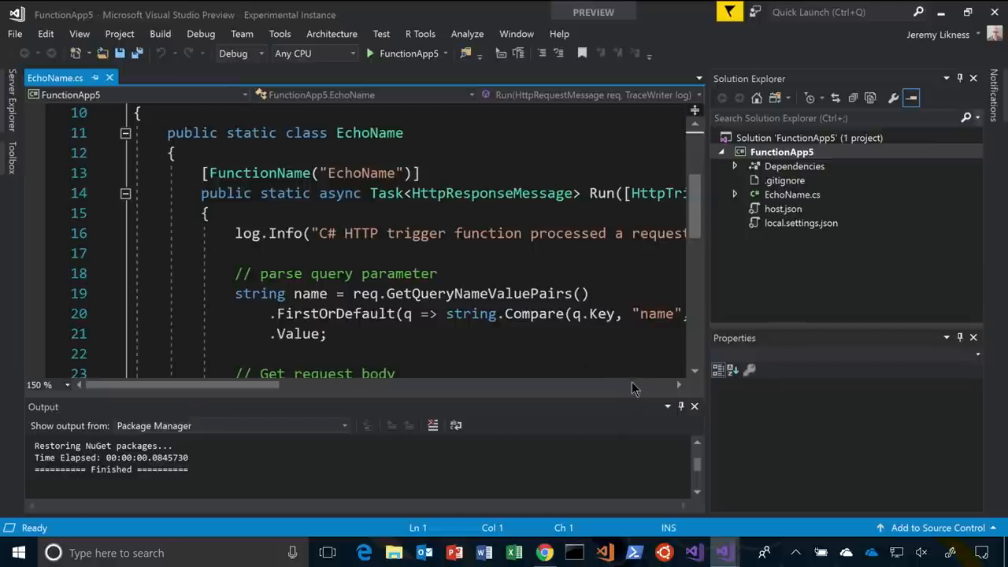
click(781, 152)
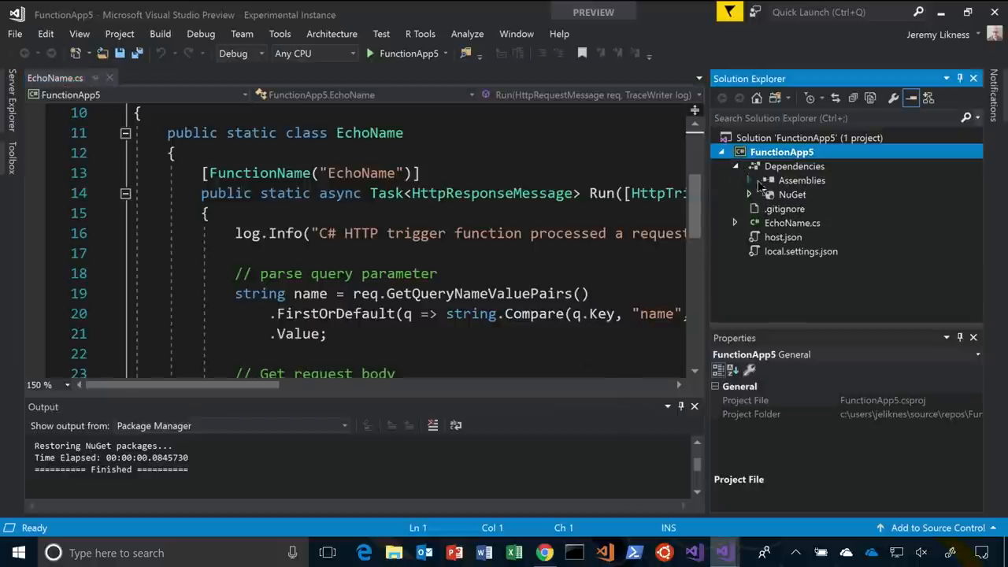
click(749, 194)
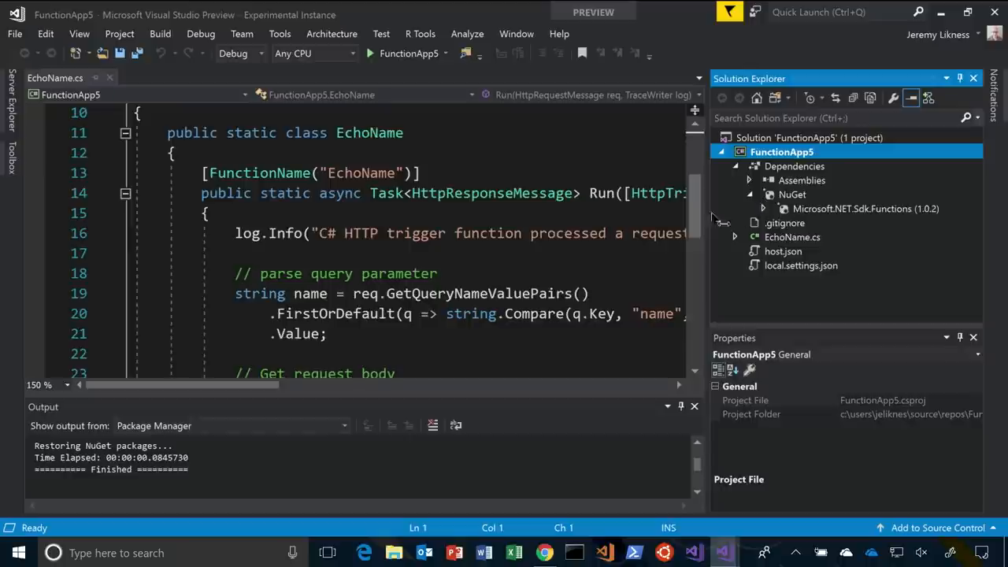
mouse_move(784, 203)
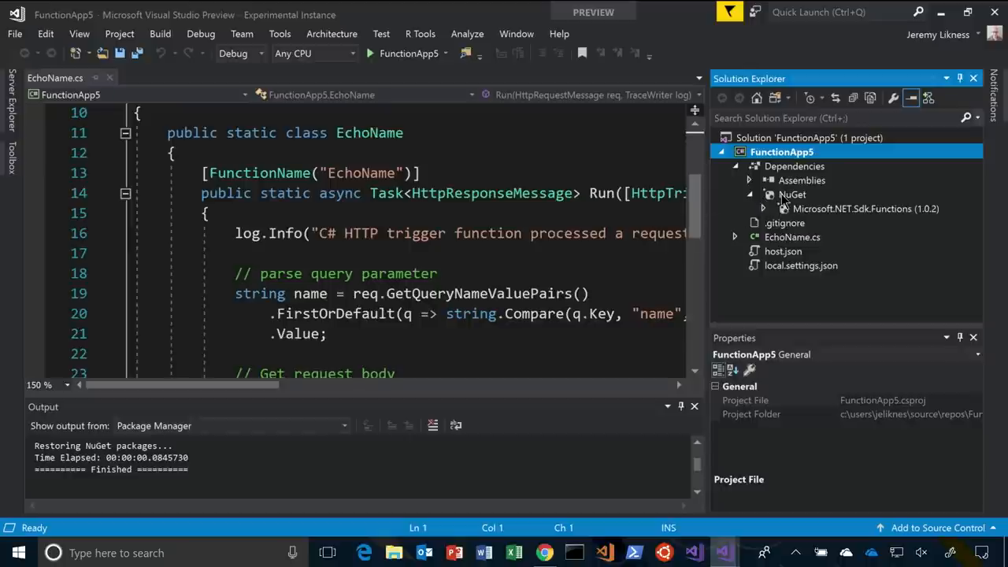
right_click(792, 195)
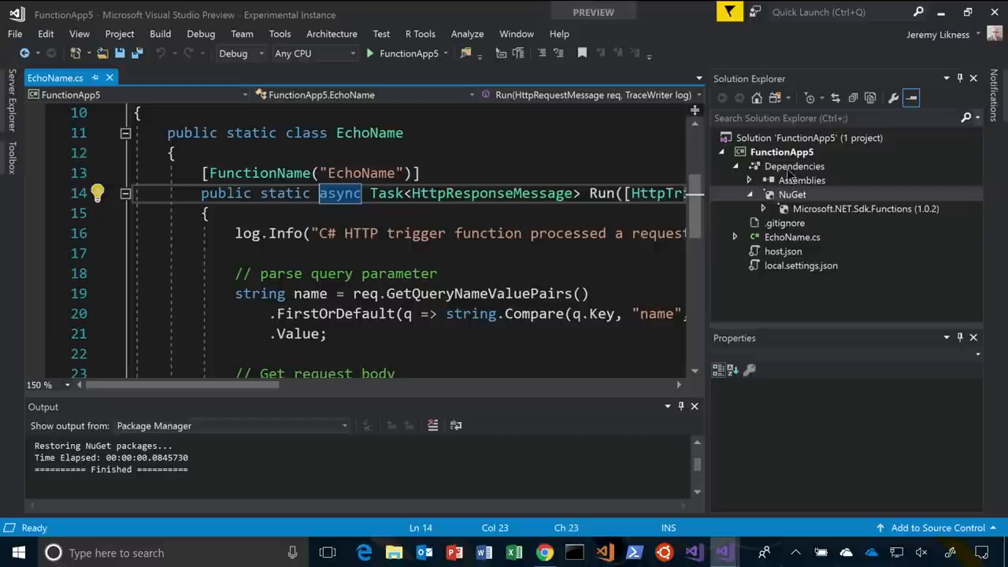
Review the Run signature and add a breakpoint at line 24, EchoName's request-body read.
right_click(776, 166)
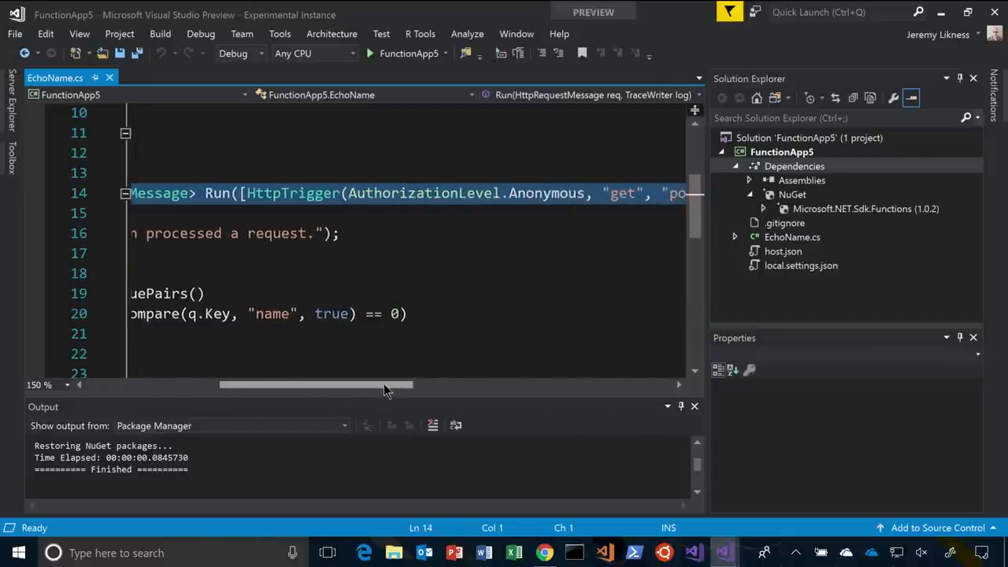
mouse_move(393, 221)
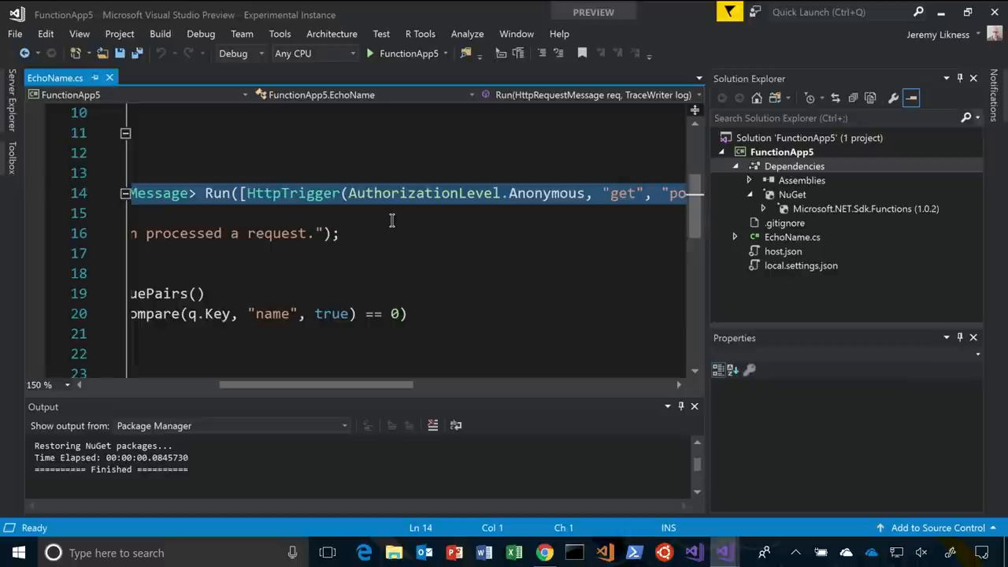
mouse_move(360, 385)
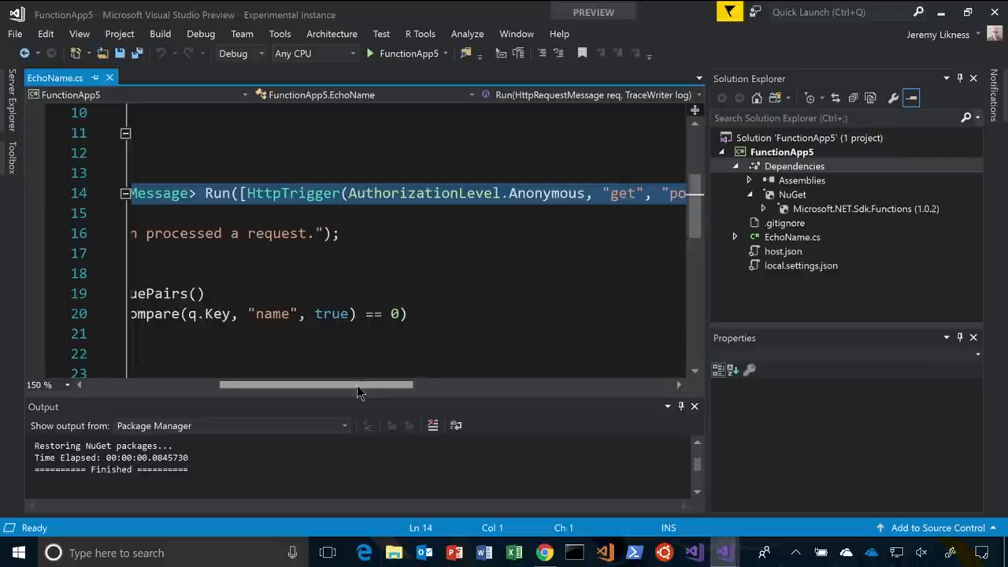
scroll(right, 3)
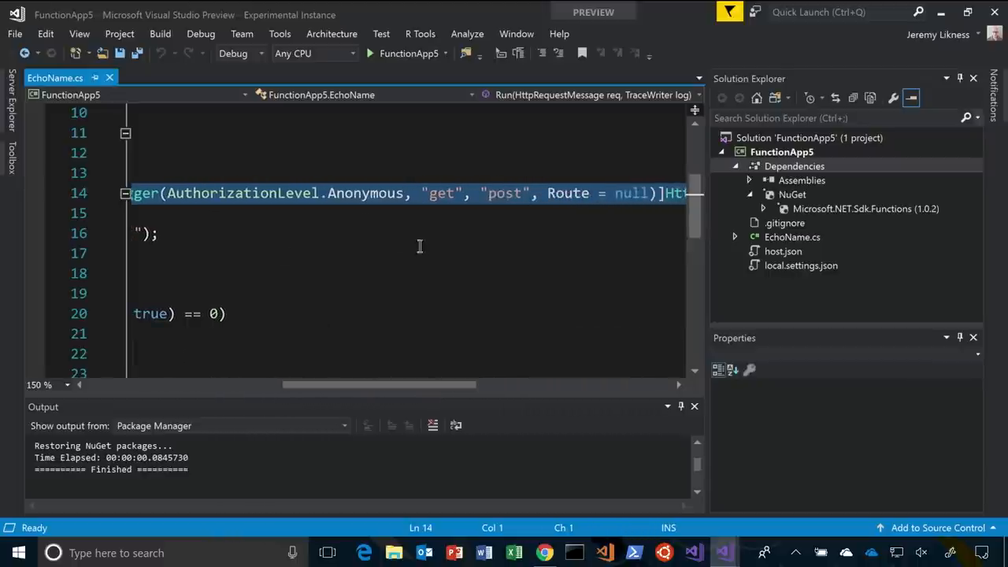
drag(386, 383, 433, 385)
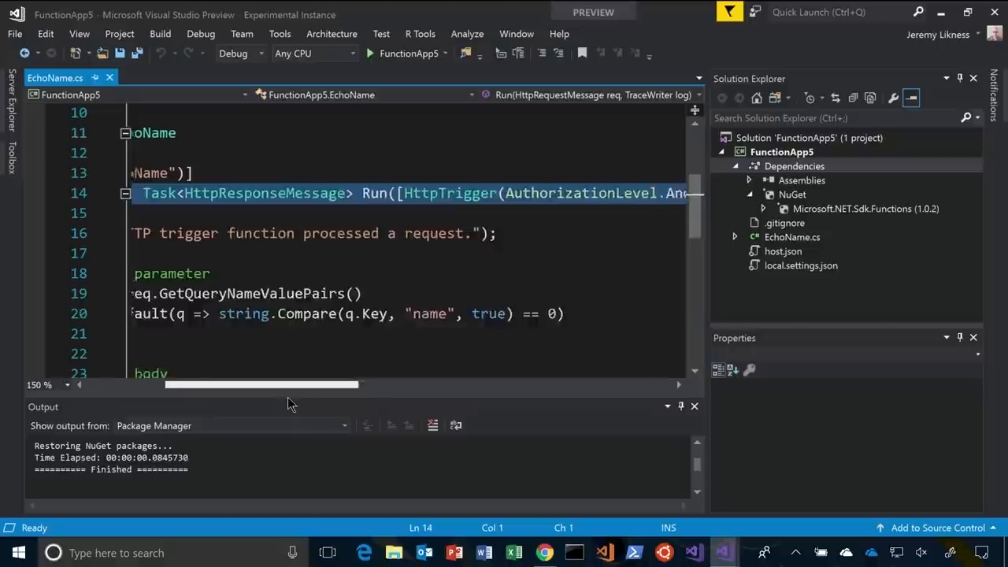
scroll(left, 3)
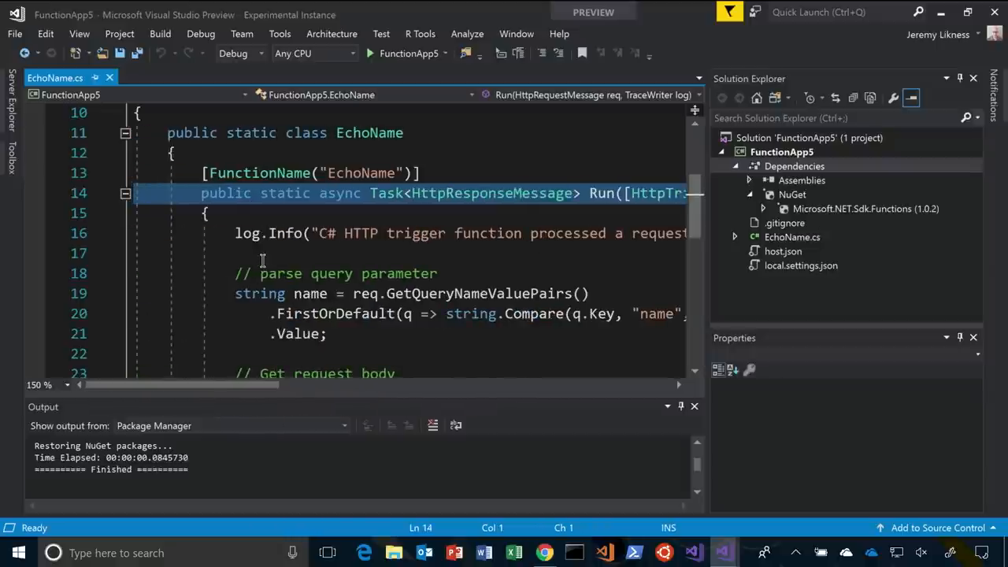
scroll(down, 3)
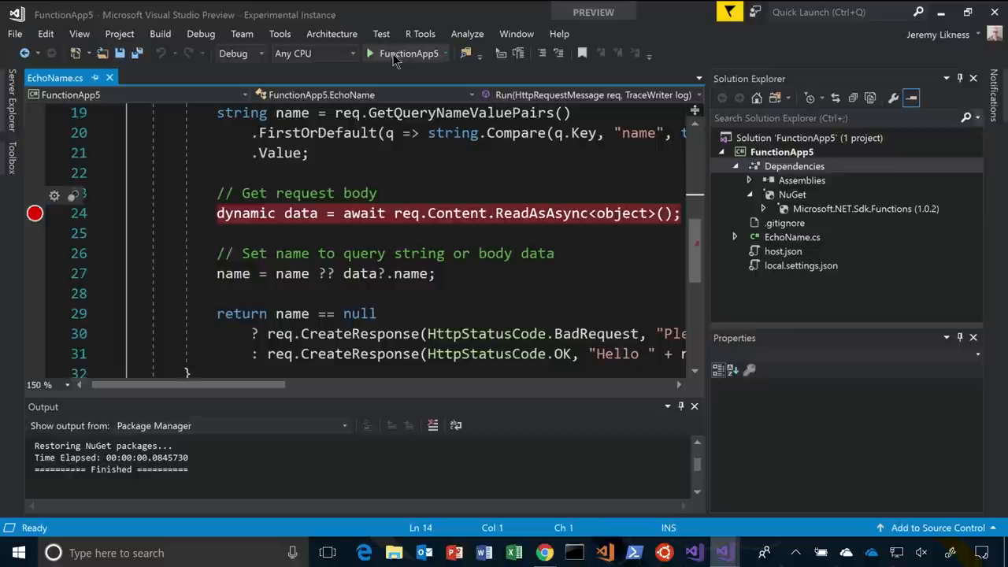
Run FunctionApp5 locally, serving EchoName at localhost:7071, then bring Chrome's Azure portal forward.
click(369, 52)
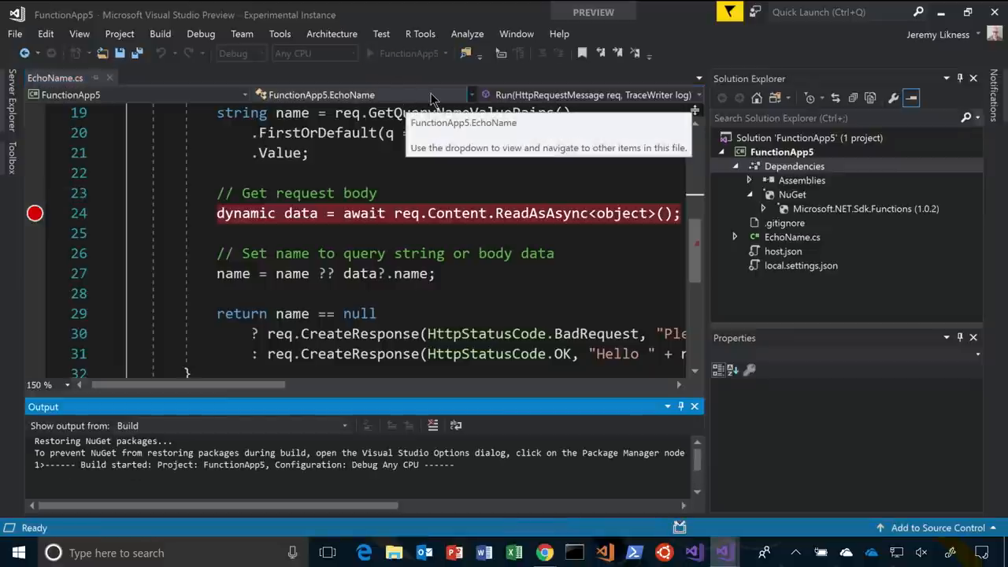
key(F5)
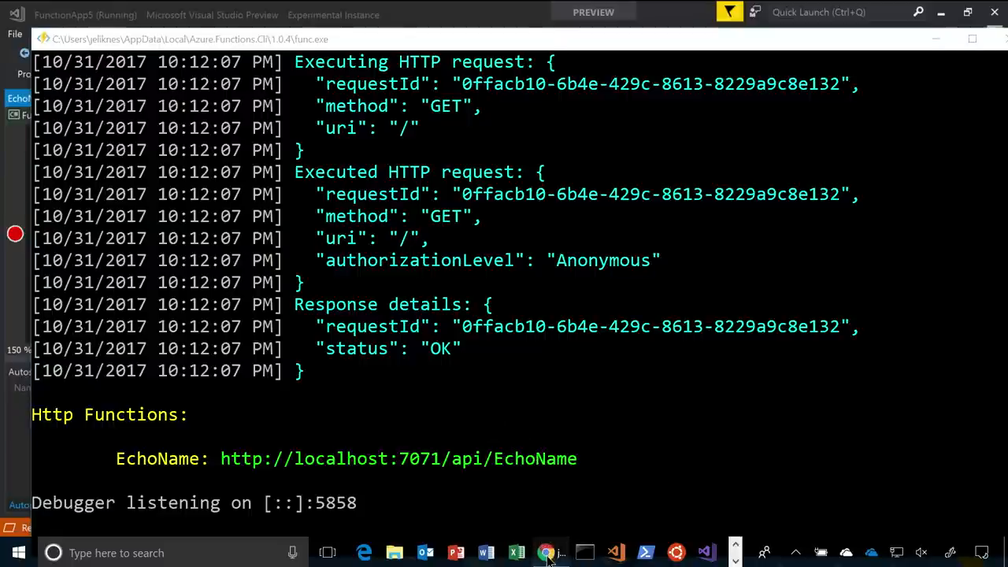
click(547, 552)
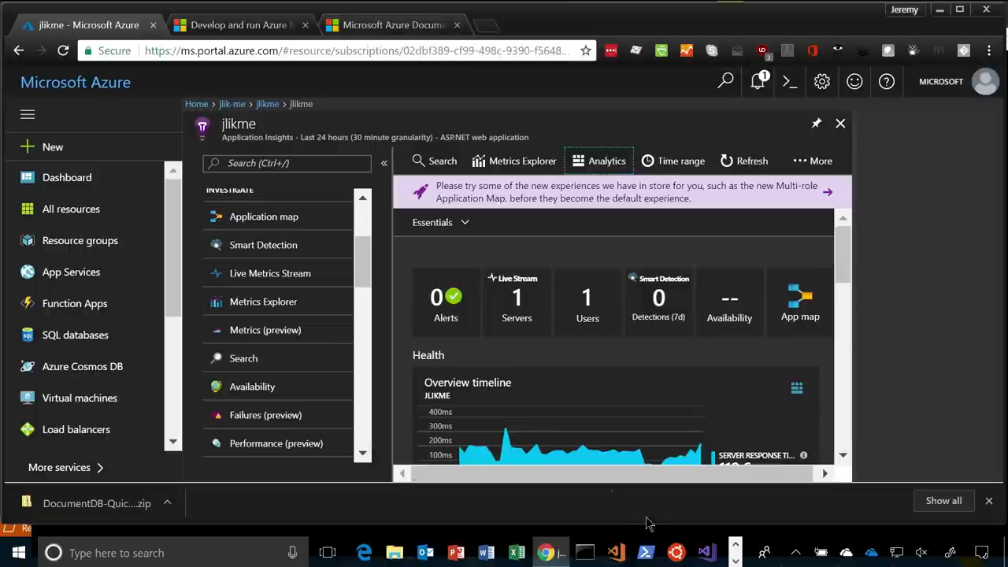
mouse_move(496, 260)
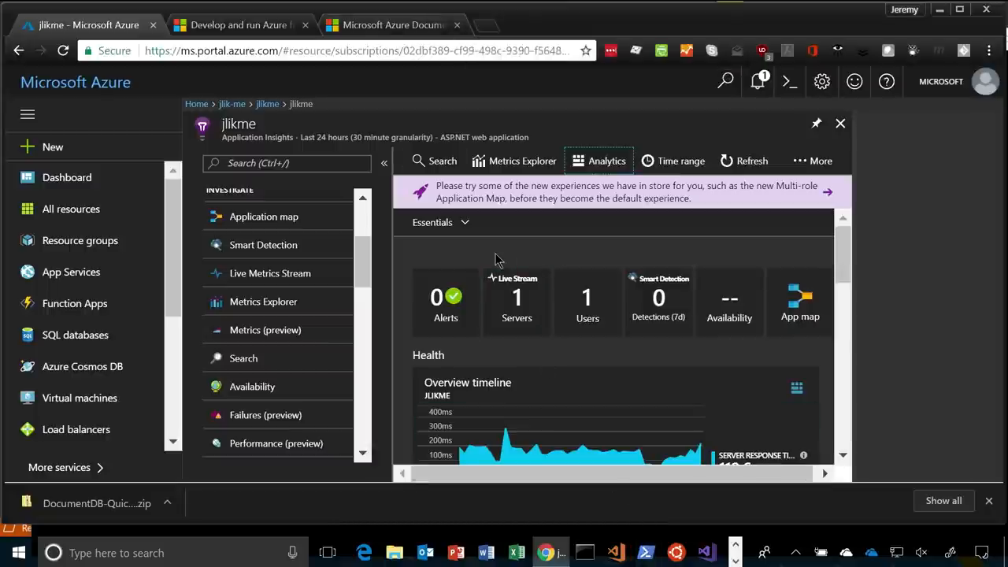